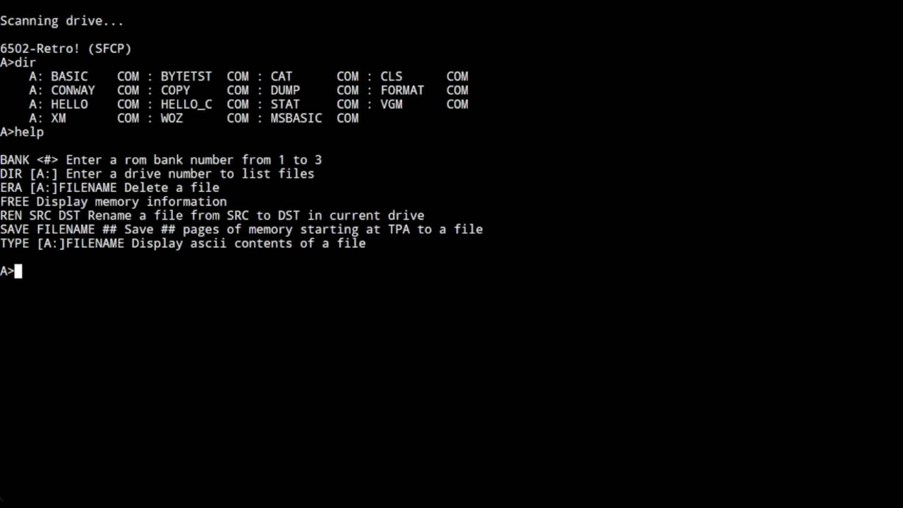
Run STAT to list drive A's statistics and file sizes, then clear the screen
{"action": "type", "text": "stat"}
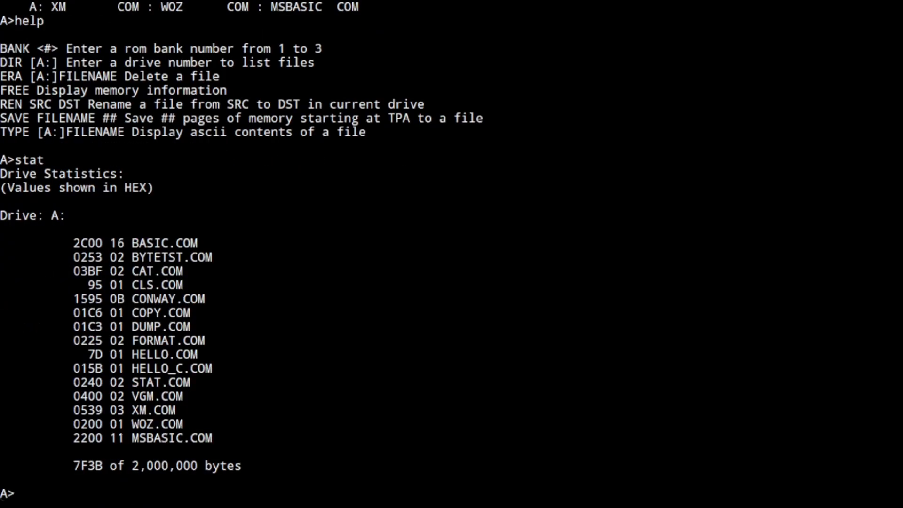
{"action": "type", "text": "cl"}
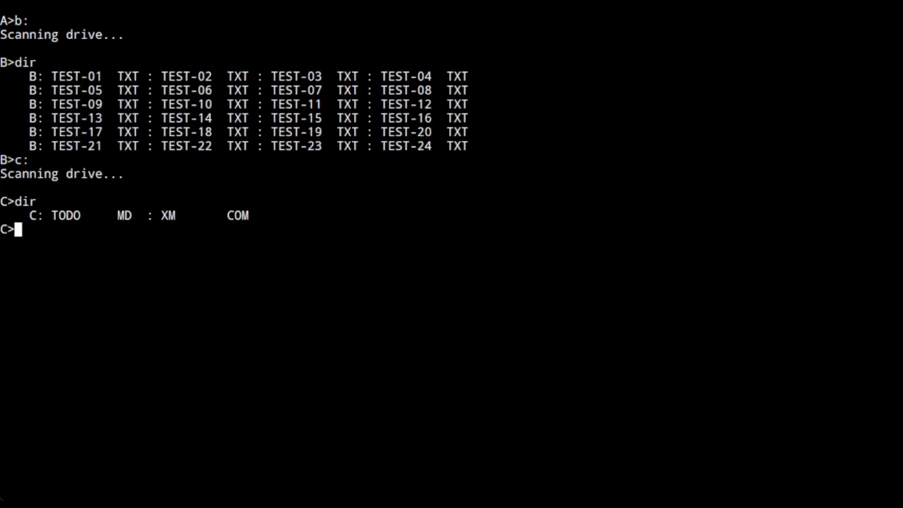
Print drive C's TODO.MD with TYPE, then clear the screen and head back to drive A
{"action": "type", "text": "type"}
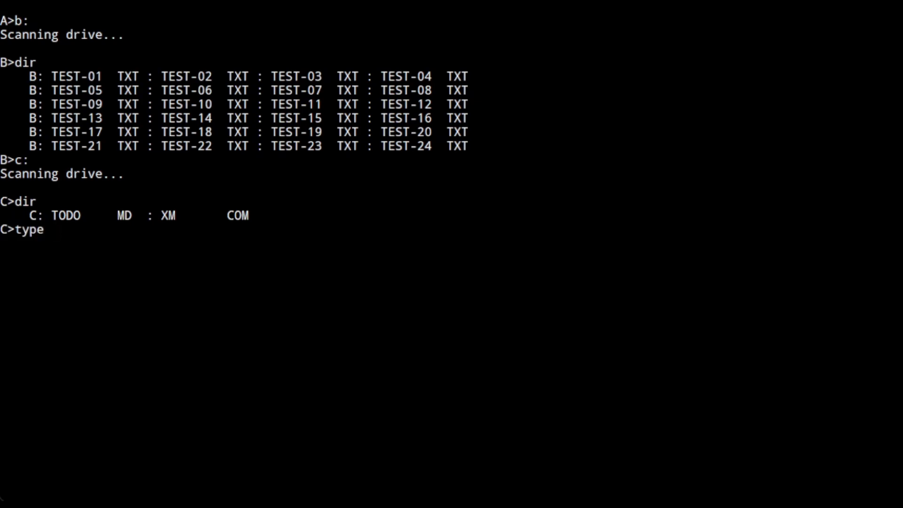
{"action": "type", "text": "xm.com"}
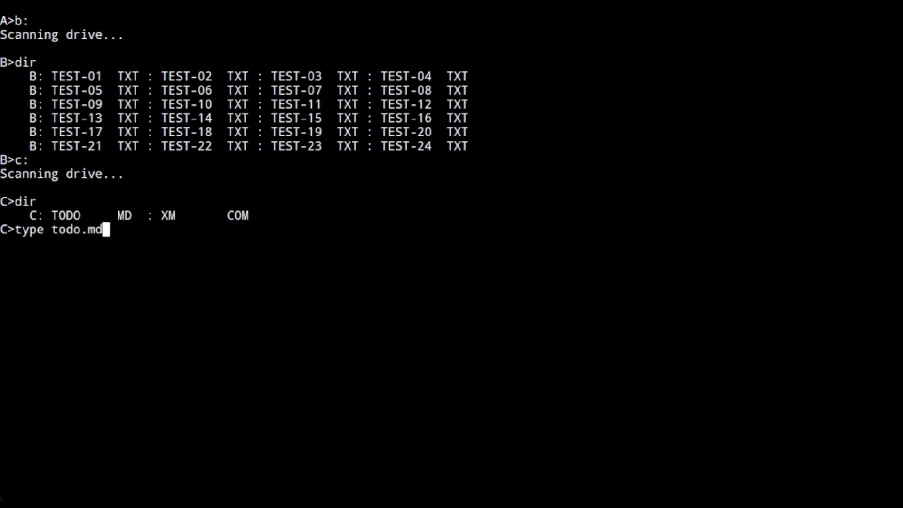
{"action": "key", "text": "enter"}
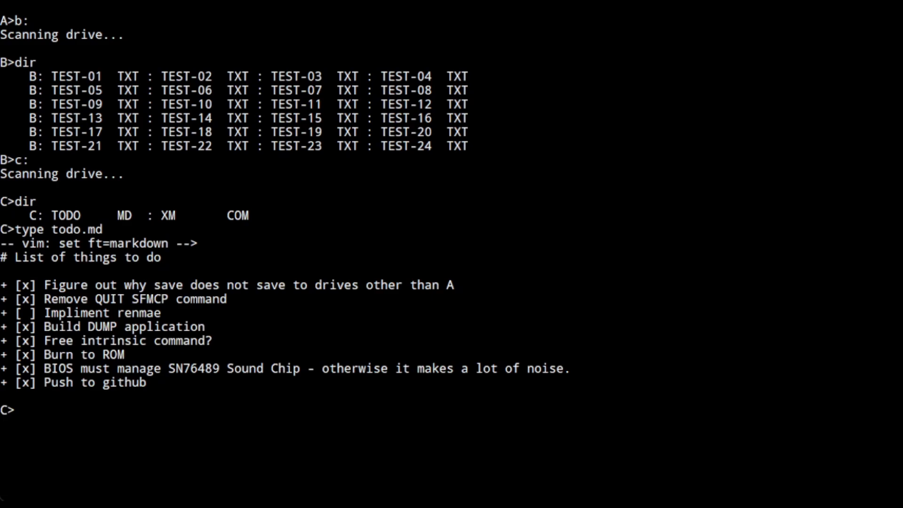
{"action": "type", "text": "cls"}
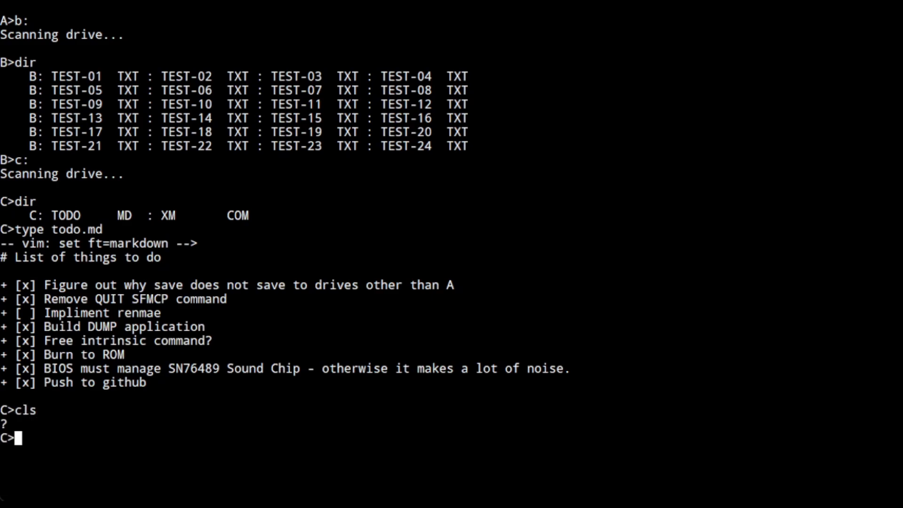
{"action": "type", "text": "a:"}
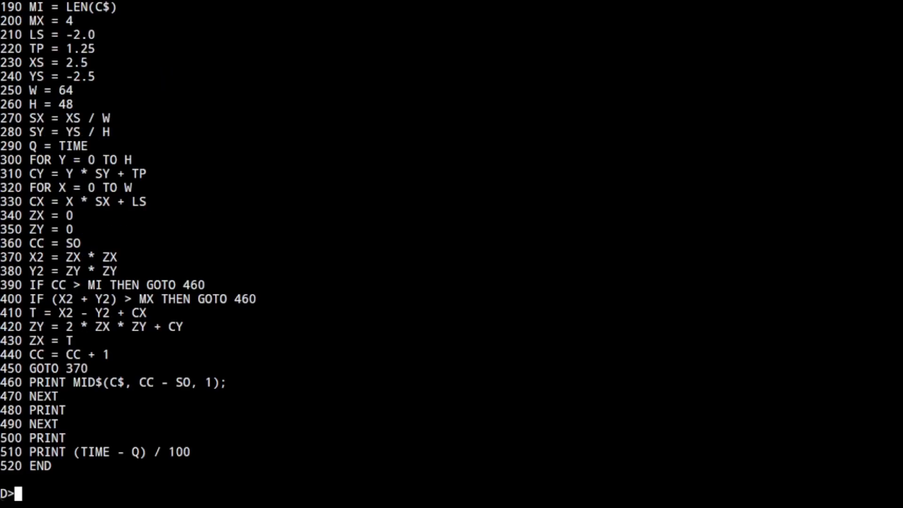
Launch EhBASIC from drive A, then load, list and run MAND.BAS
{"action": "type", "text": "a:"}
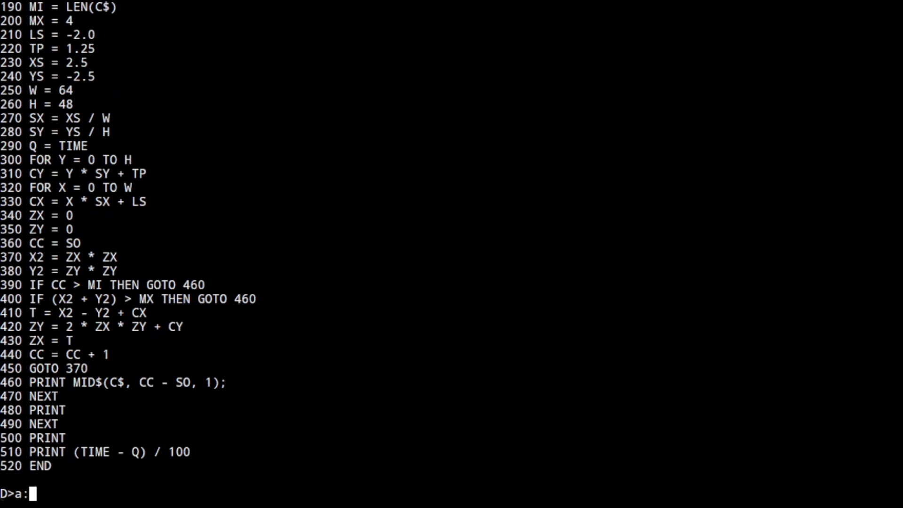
{"action": "type", "text": "basic"}
{"action": "type", "text": "dir"}
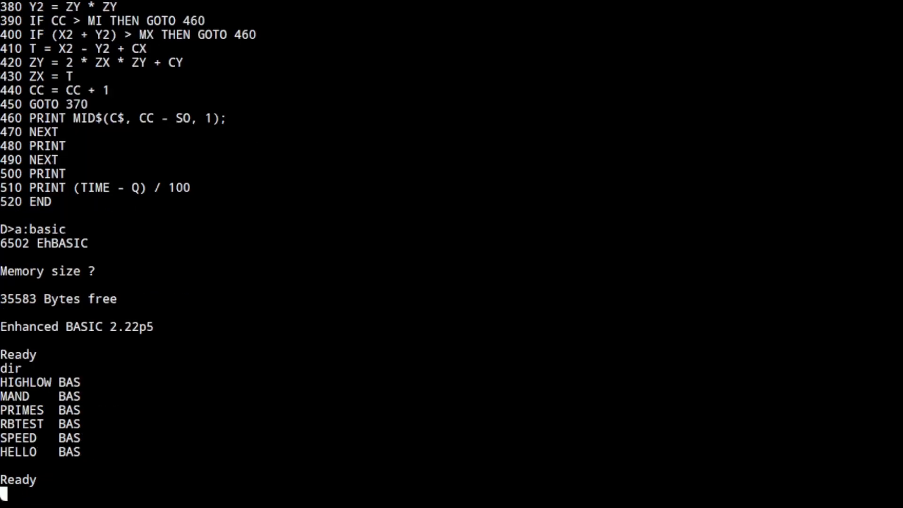
{"action": "type", "text": "load"}
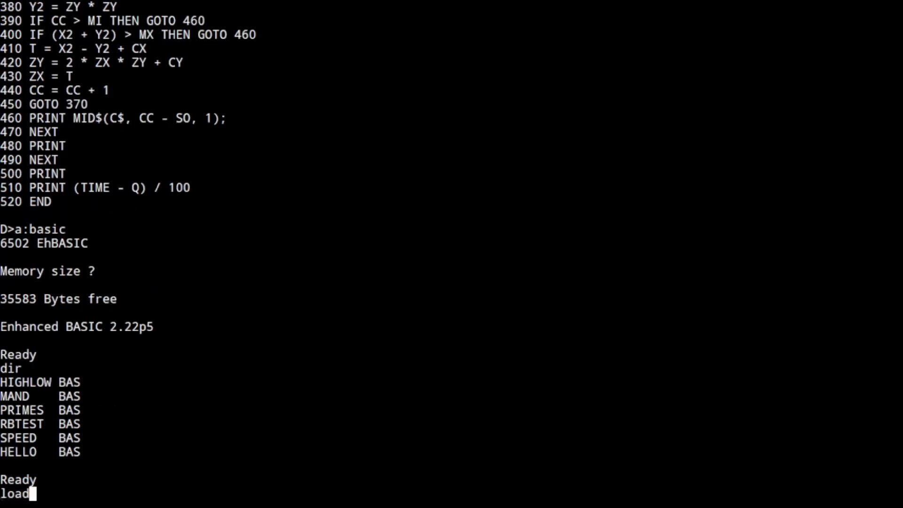
{"action": "type", "text": "\"mand.bas"}
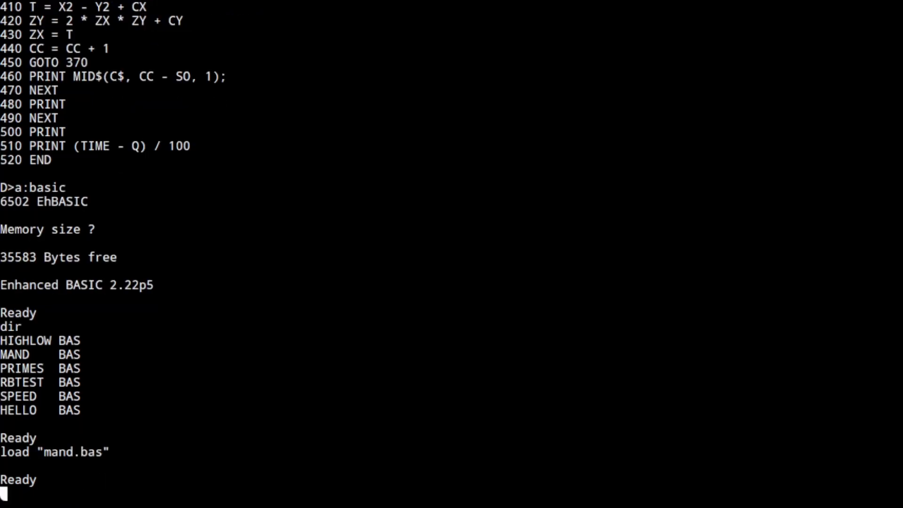
{"action": "type", "text": "list"}
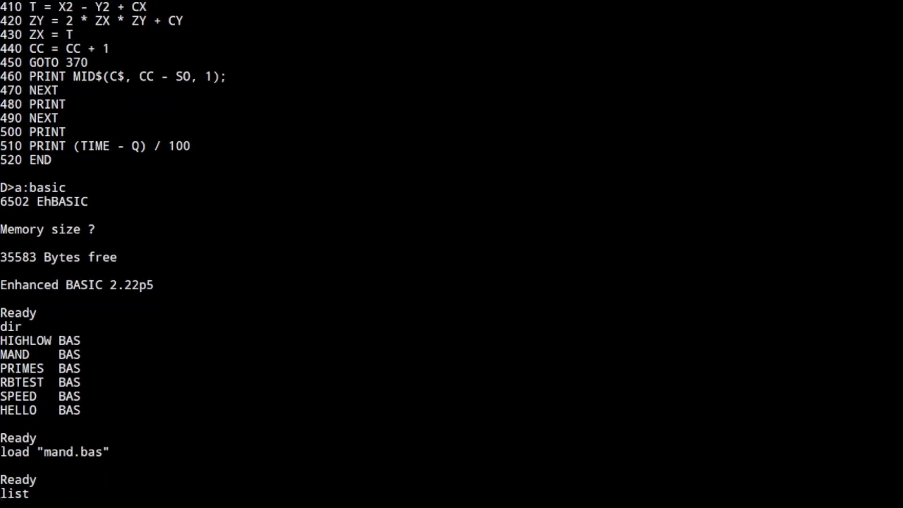
{"action": "type", "text": "run"}
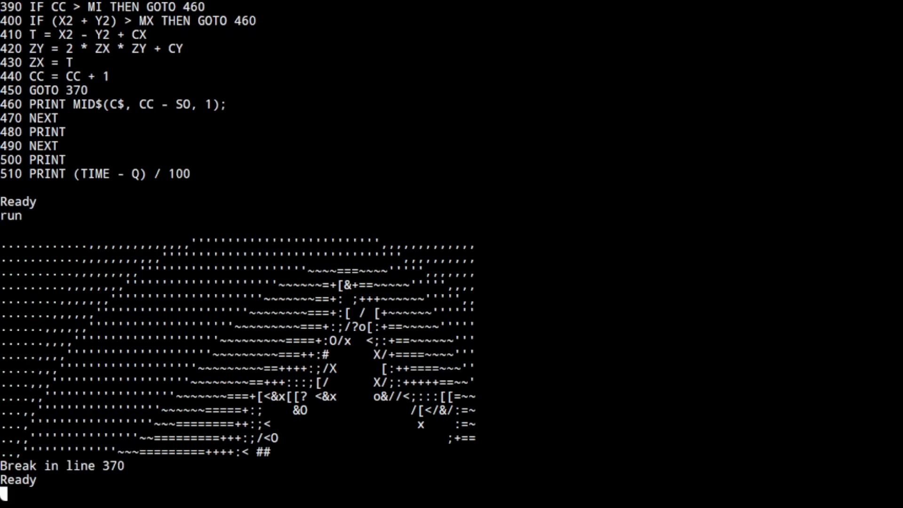
Quit BASIC with BYE and list the files on drives D and E
{"action": "type", "text": "bye"}
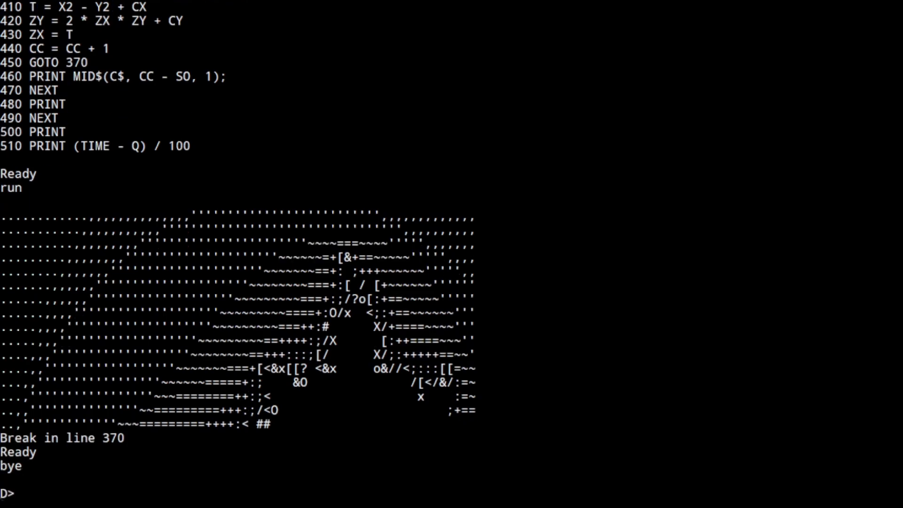
{"action": "type", "text": "dir"}
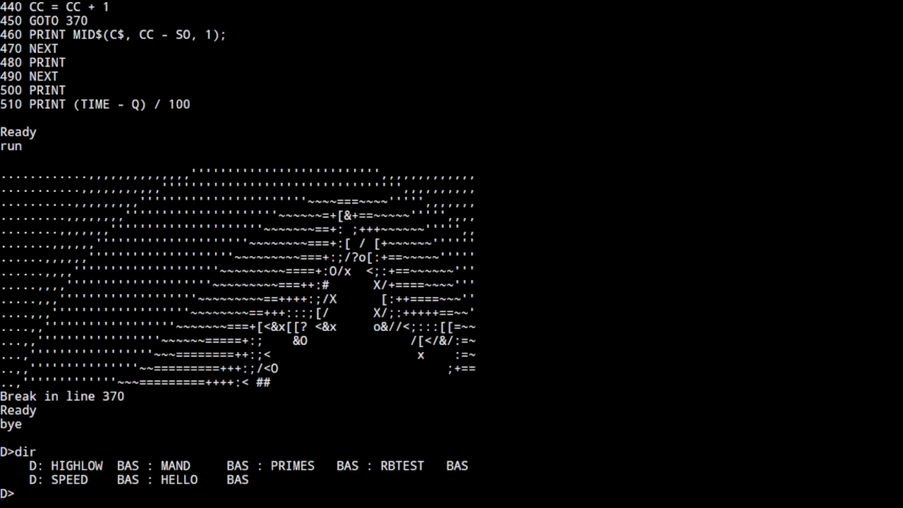
{"action": "type", "text": "e:"}
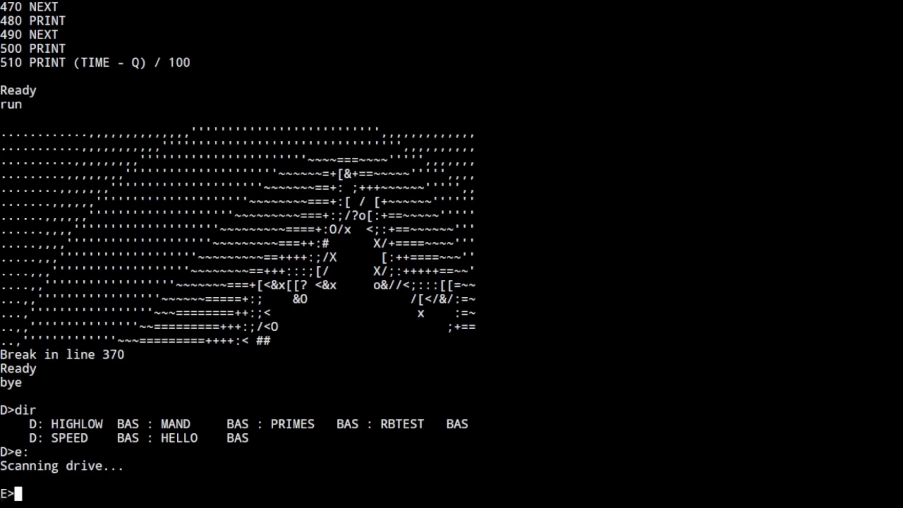
{"action": "type", "text": "dir"}
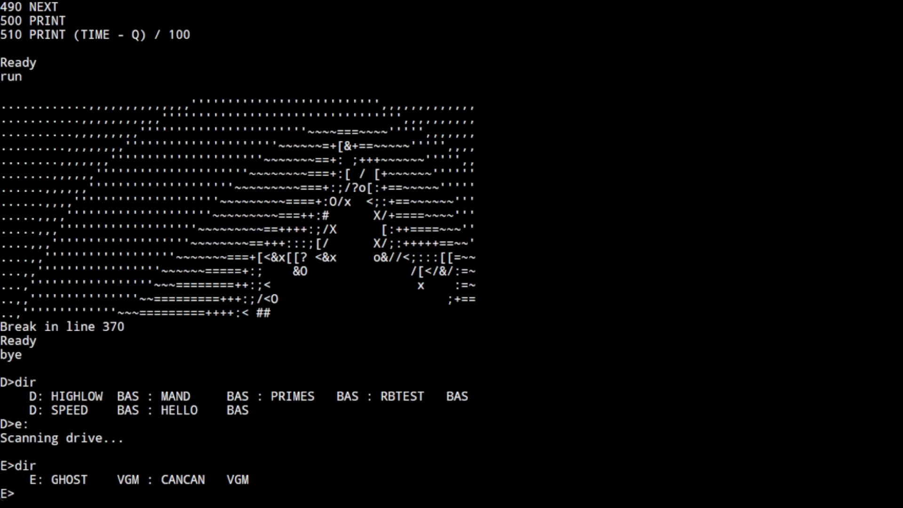
On drive A, show statistics, erase TEST.COM, dump memory 200.2FF and hex-dump WOZ.COM
{"action": "type", "text": "a:"}
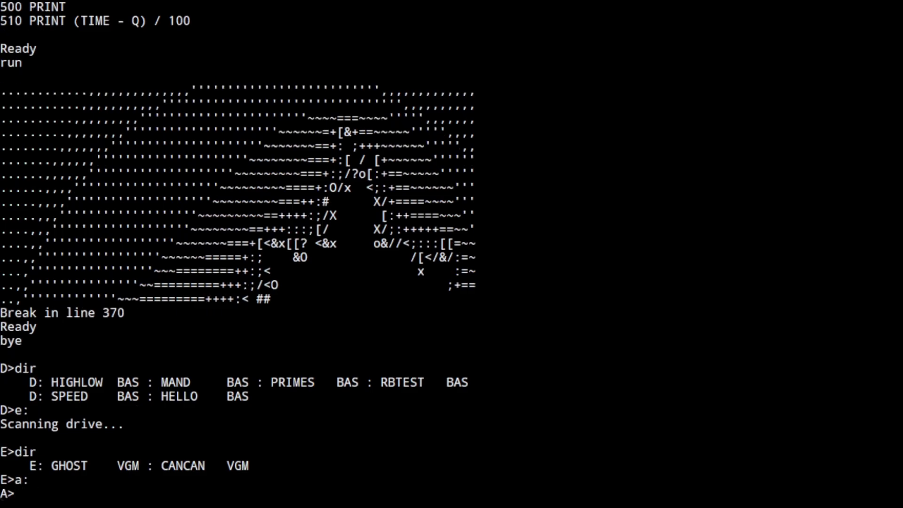
{"action": "type", "text": "stat"}
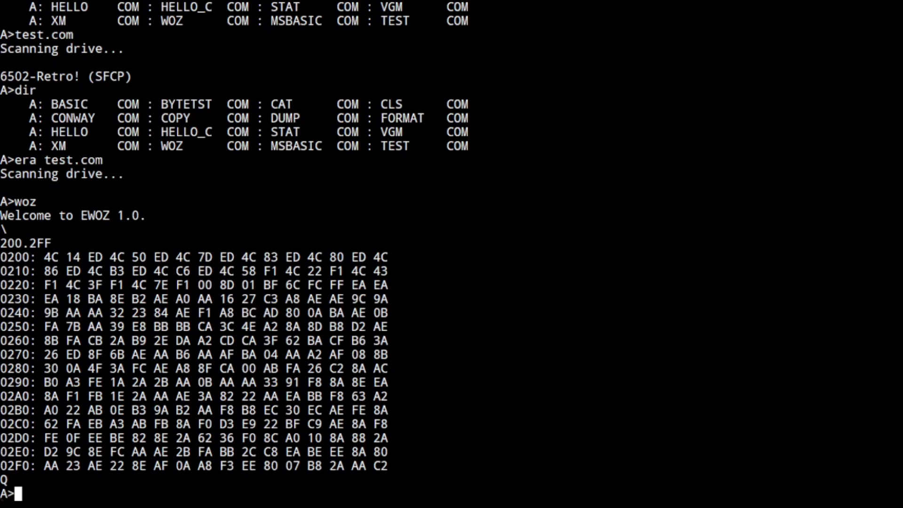
{"action": "type", "text": "dump woz.com"}
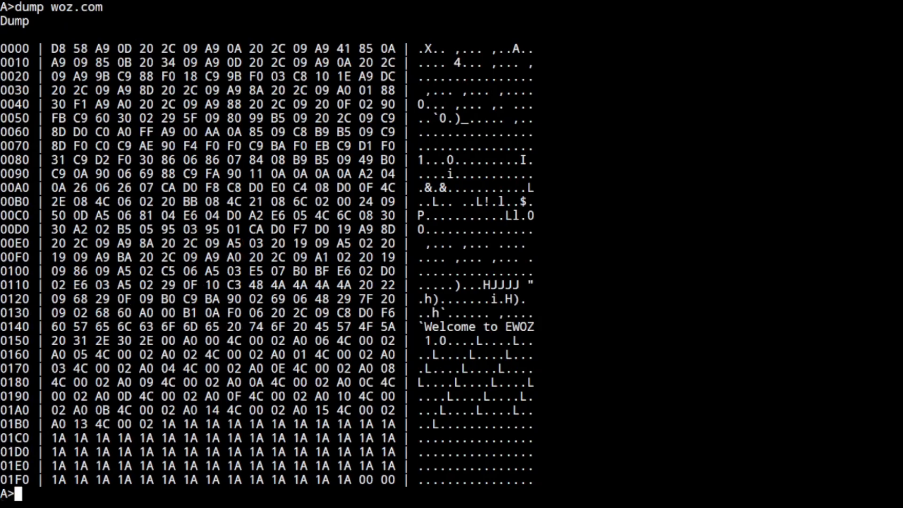
{"action": "type", "text": "dir"}
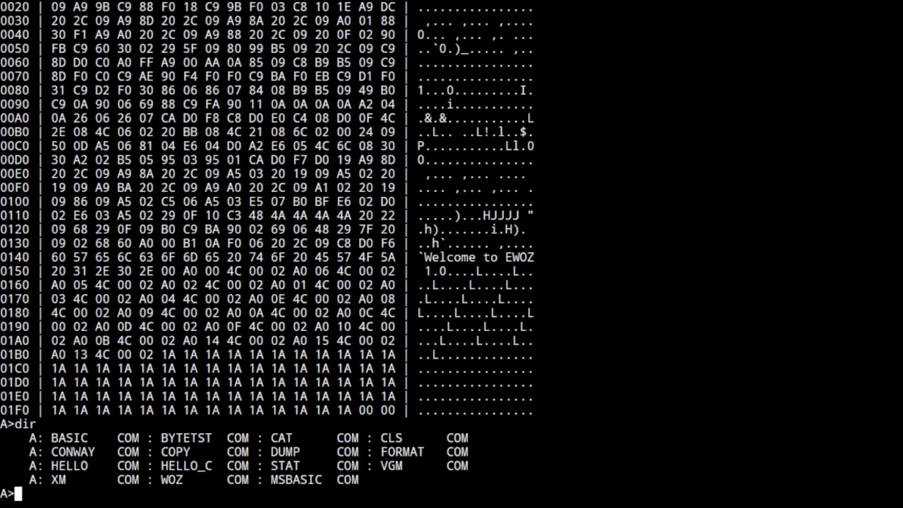
Copy todo.md on drive C to a new file foo.md
{"action": "type", "text": "c"}
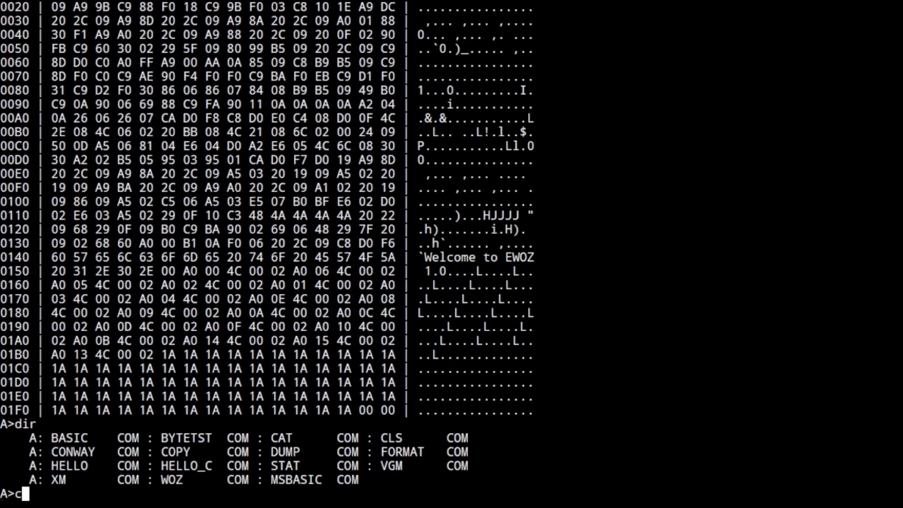
{"action": "type", "text": "c:"}
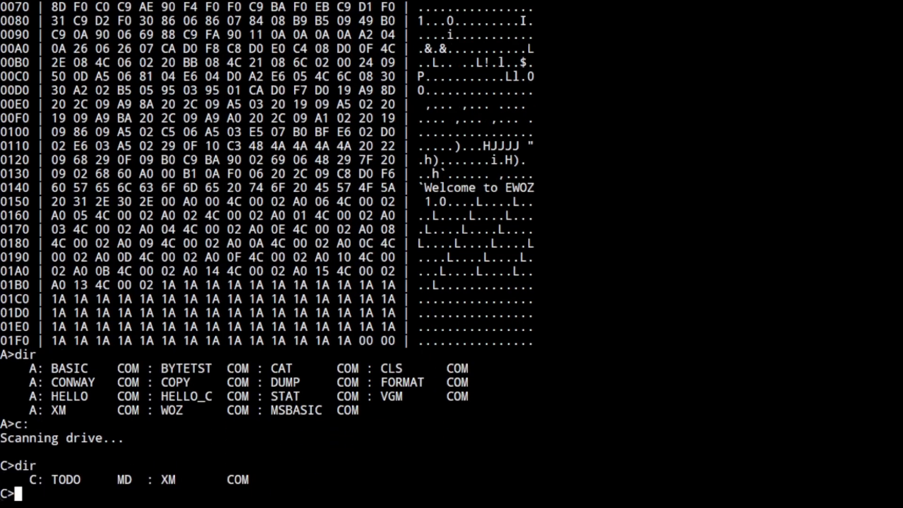
{"action": "type", "text": "copy todo"}
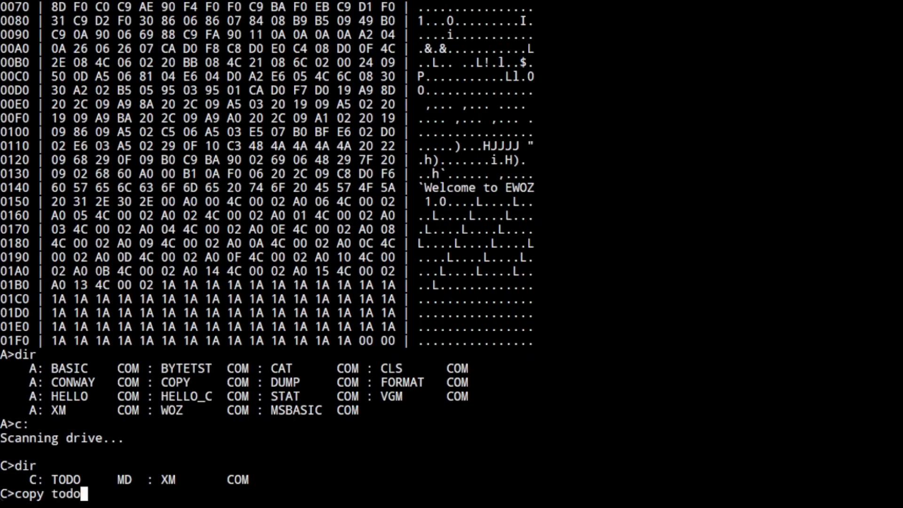
{"action": "type", "text": ".md foo.md"}
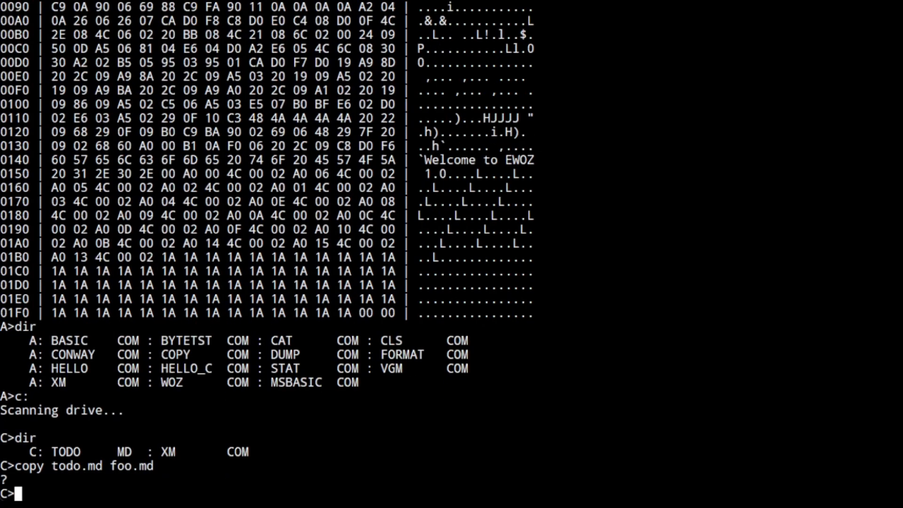
{"action": "type", "text": "a:copy c:"}
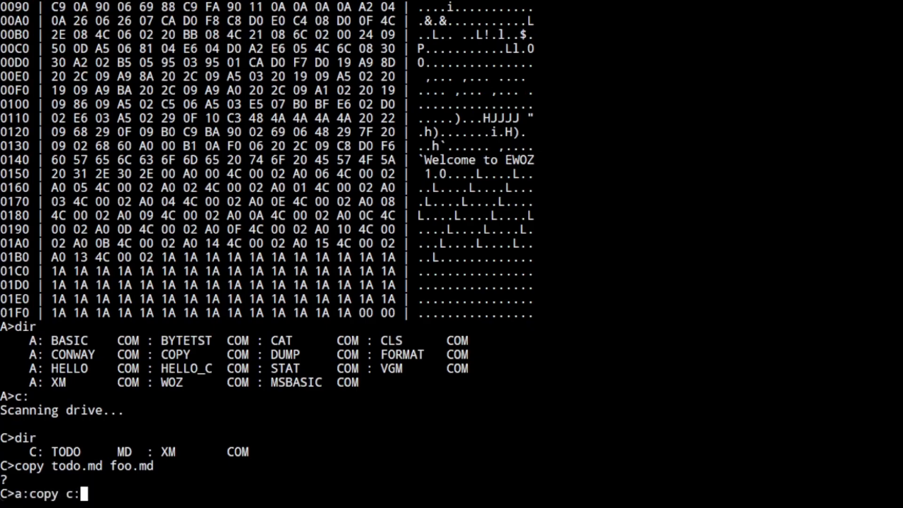
{"action": "type", "text": "todo.md c:foo.md"}
{"action": "type", "text": "dir"}
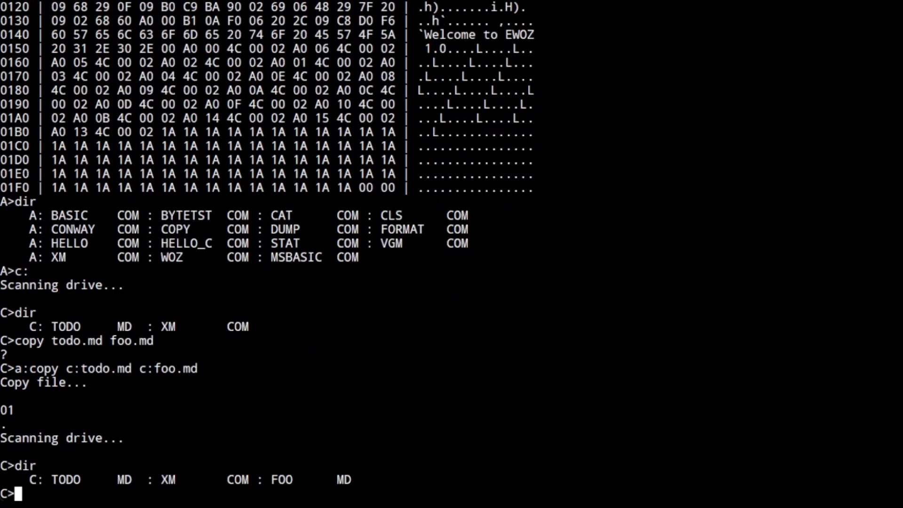
Display foo.md, erase it, then rename todo.md to foo.md
{"action": "type", "text": "type foo.md"}
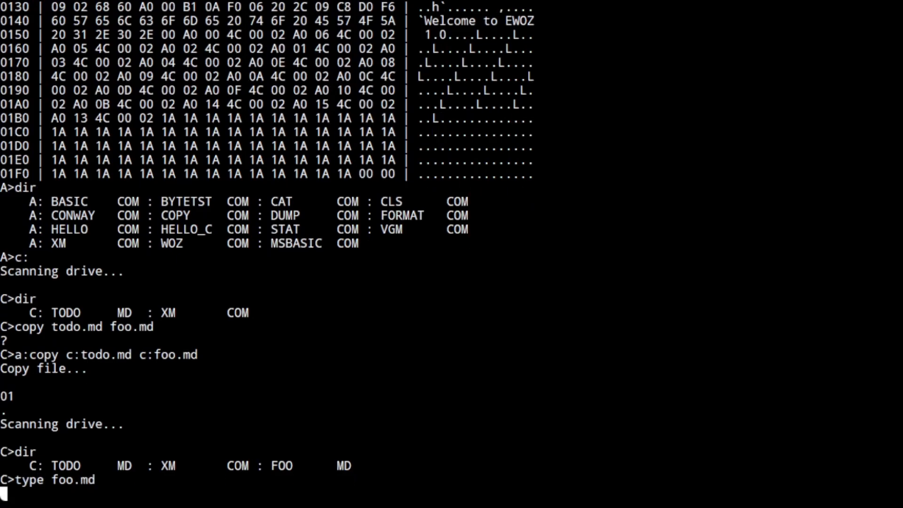
{"action": "type", "text": "era foo.md"}
{"action": "type", "text": "ren"}
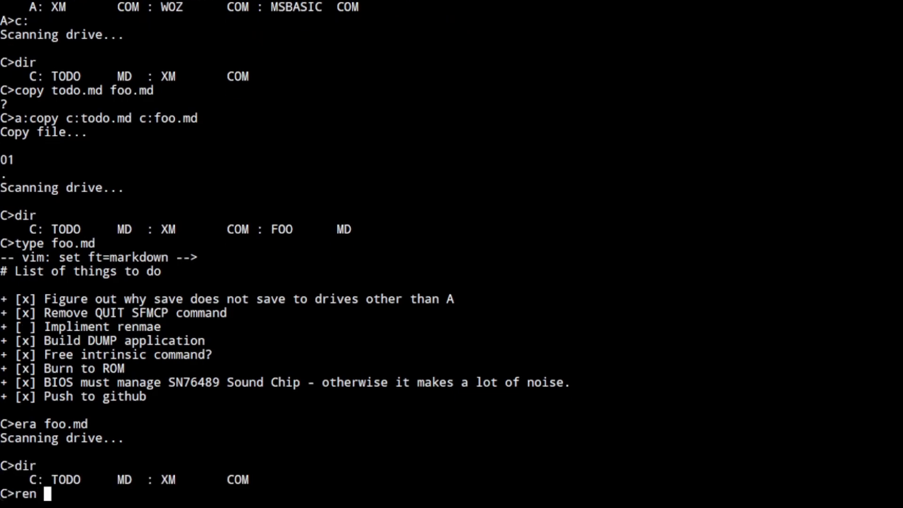
{"action": "type", "text": "todo.md foo.md"}
{"action": "type", "text": "ren"}
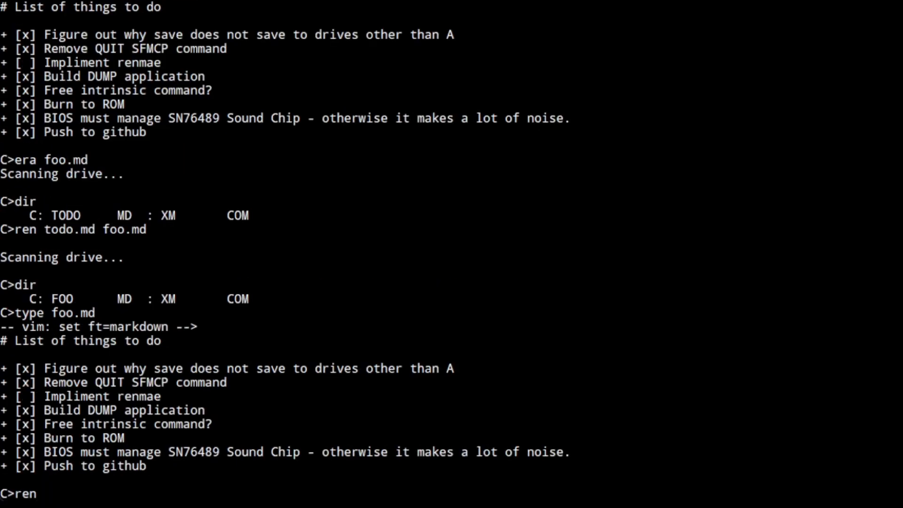
Show foo.md, erase EHBASIC.COM, check drive A stats, and run HELLO_C.COM with typed input
{"action": "type", "text": "foo.md"}
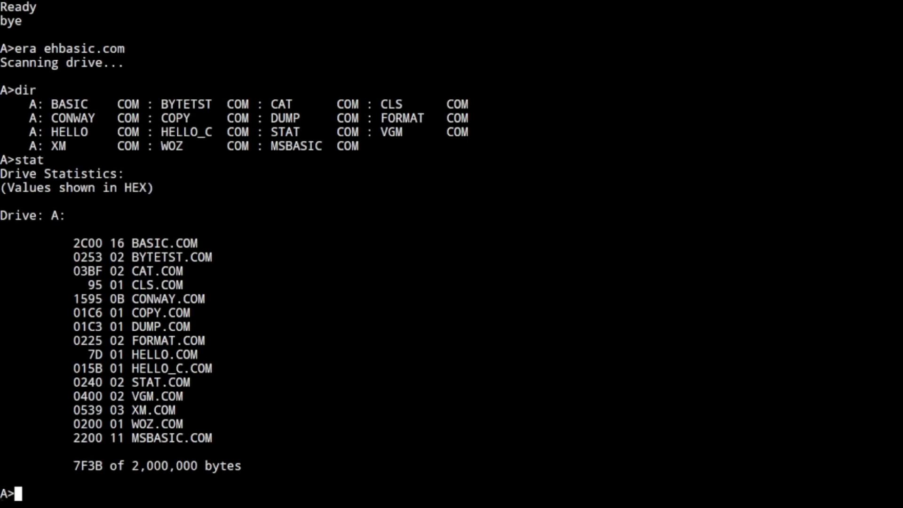
{"action": "type", "text": "hello"}
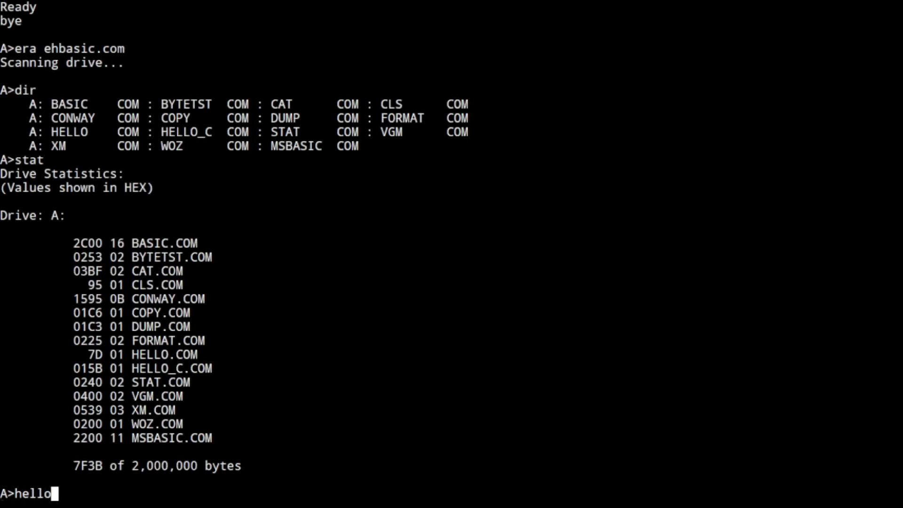
{"action": "type", "text": "_c.com"}
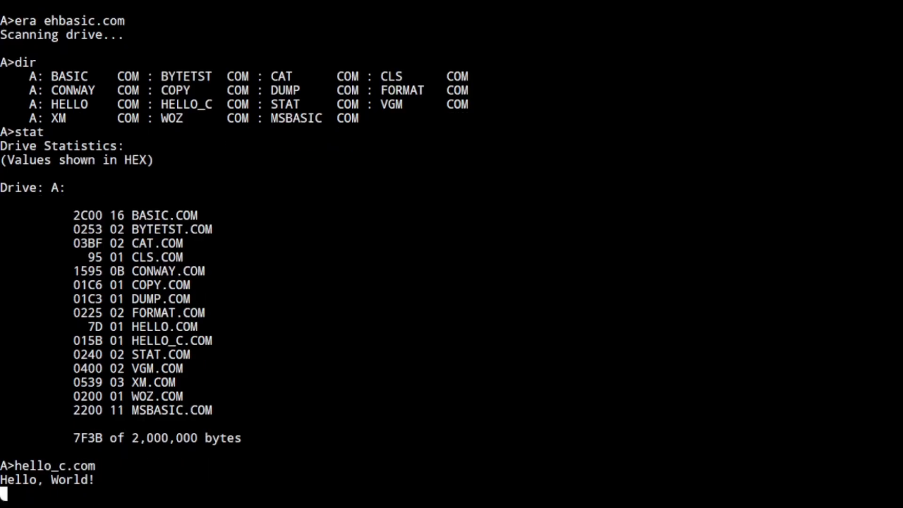
{"action": "type", "text": "W"}
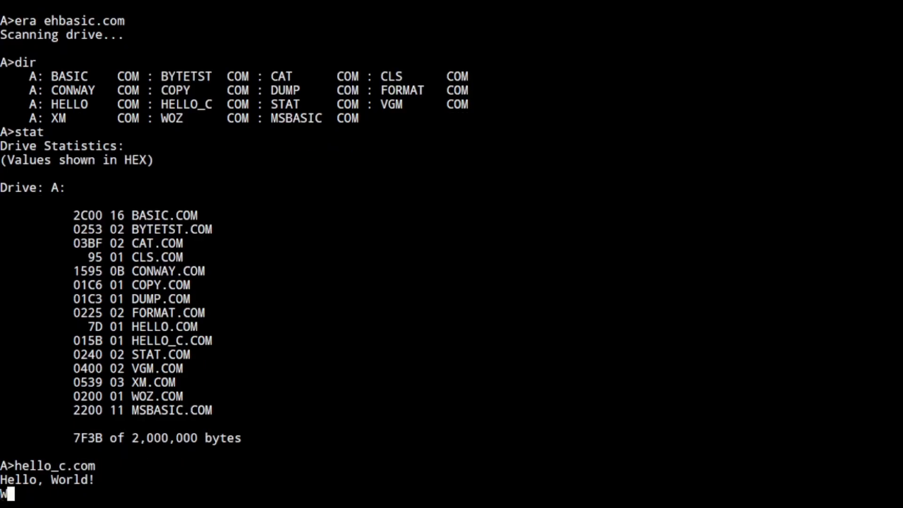
{"action": "type", "text": "ell, He"}
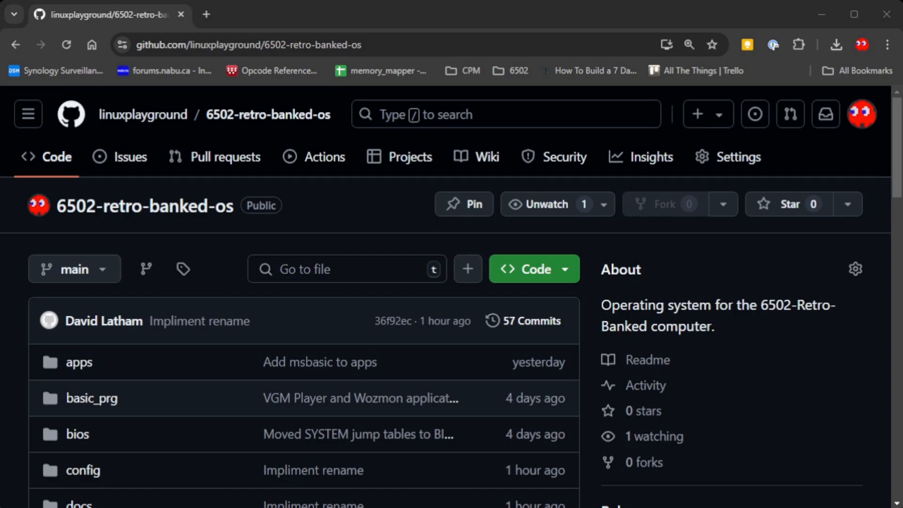
{"action": "scroll", "scroll_direction": "down", "scroll_amount": 3}
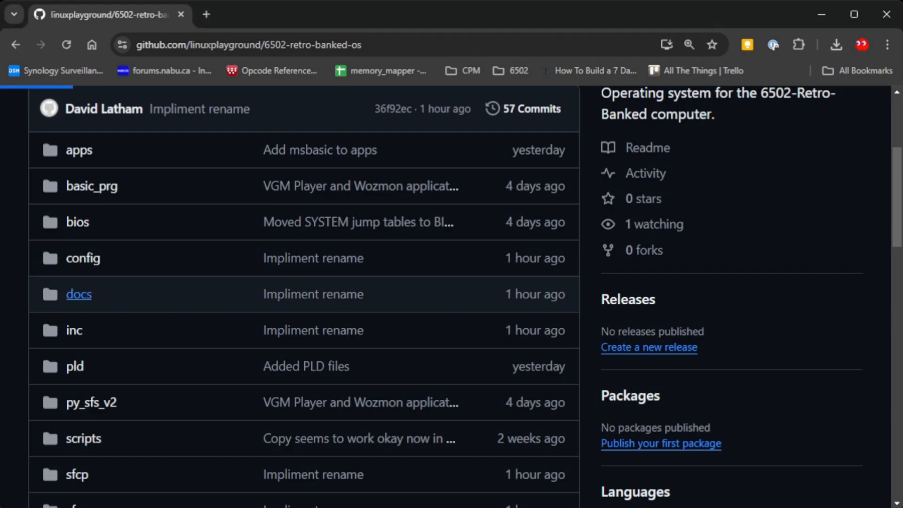
{"action": "left_click", "coordinate": [78, 294]}
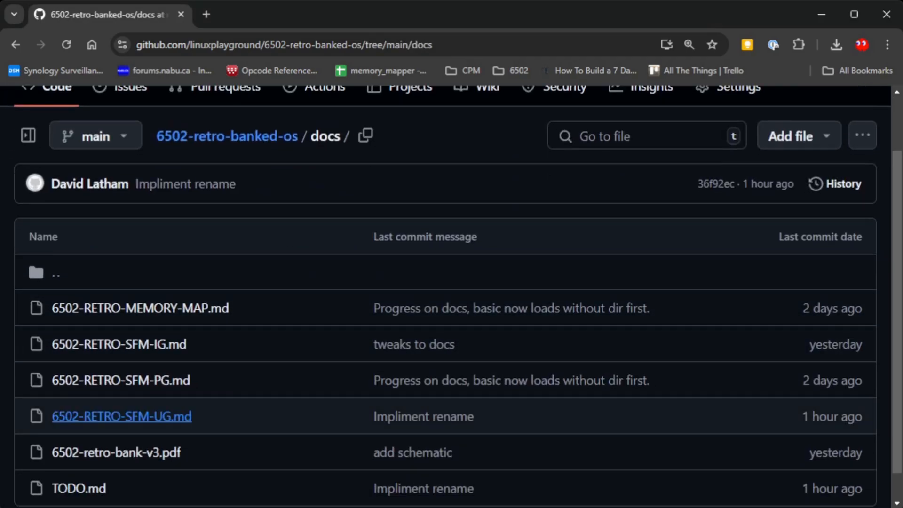
{"action": "left_click", "coordinate": [139, 308]}
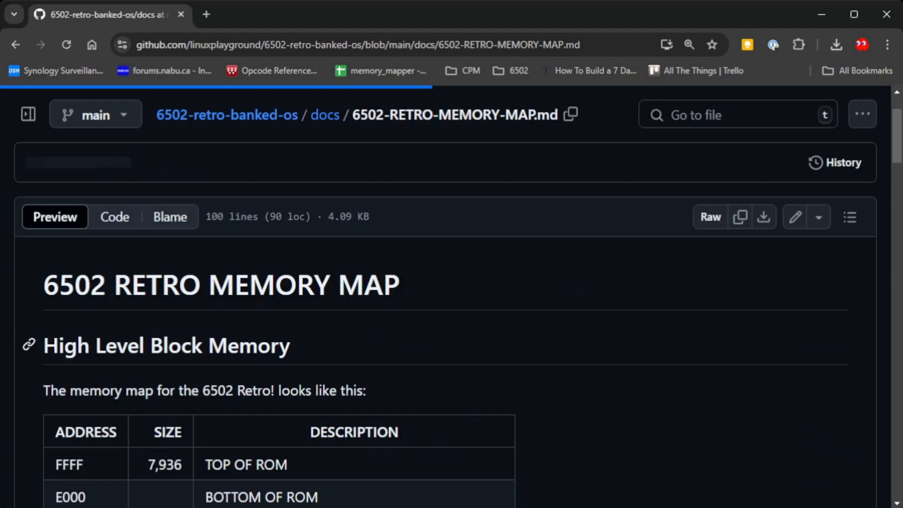
{"action": "scroll", "scroll_direction": "down", "scroll_amount": 3}
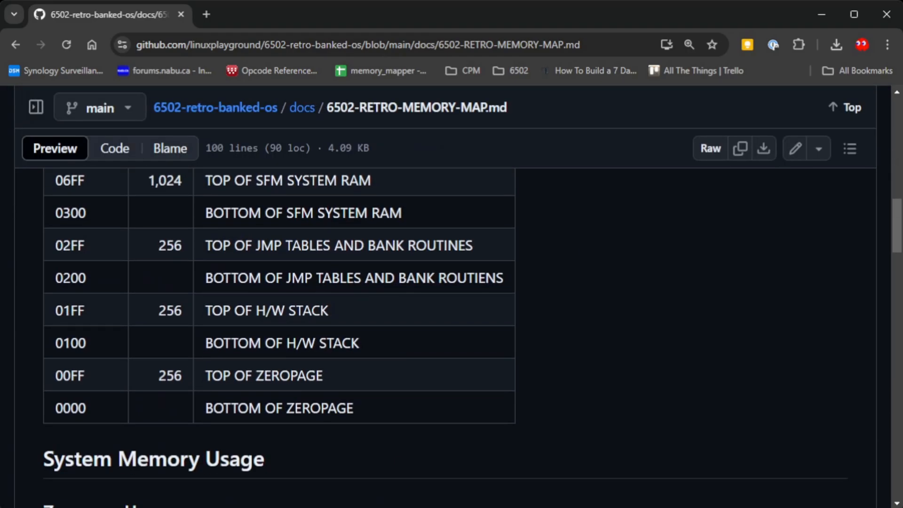
{"action": "scroll", "scroll_direction": "down", "scroll_amount": 3}
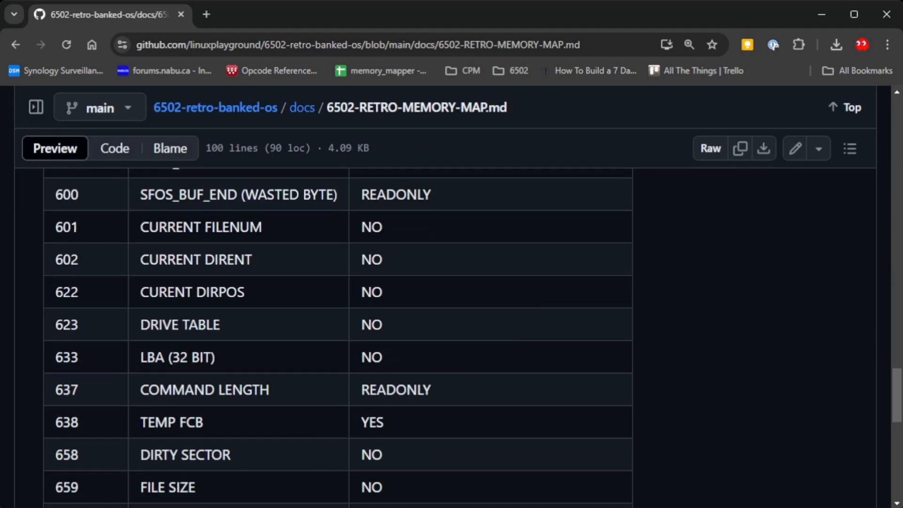
{"action": "scroll", "scroll_direction": "down", "scroll_amount": 3}
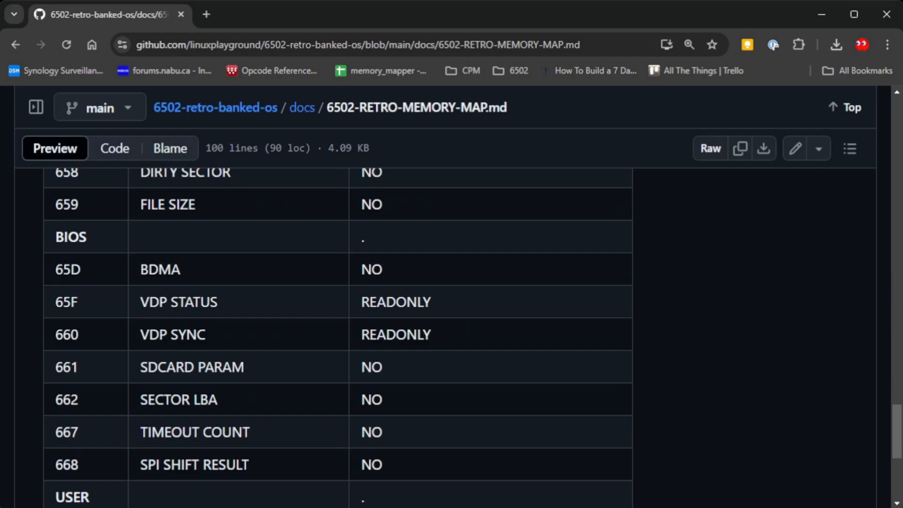
{"action": "scroll", "scroll_direction": "down", "scroll_amount": 3}
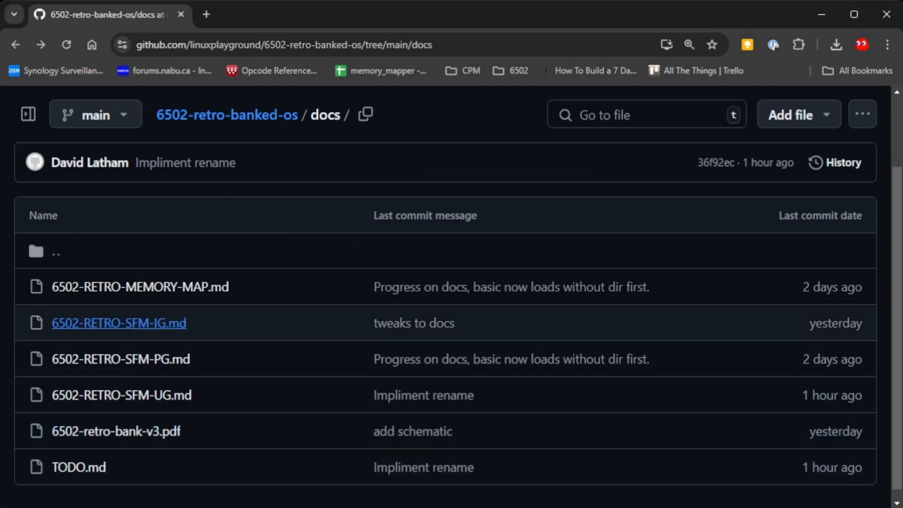
{"action": "mouse_move", "coordinate": [121, 394]}
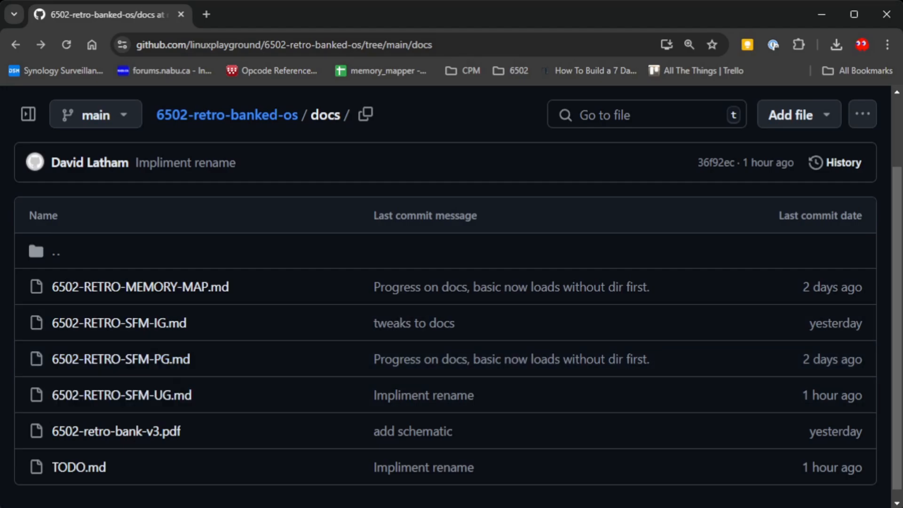
{"action": "left_click", "coordinate": [227, 114]}
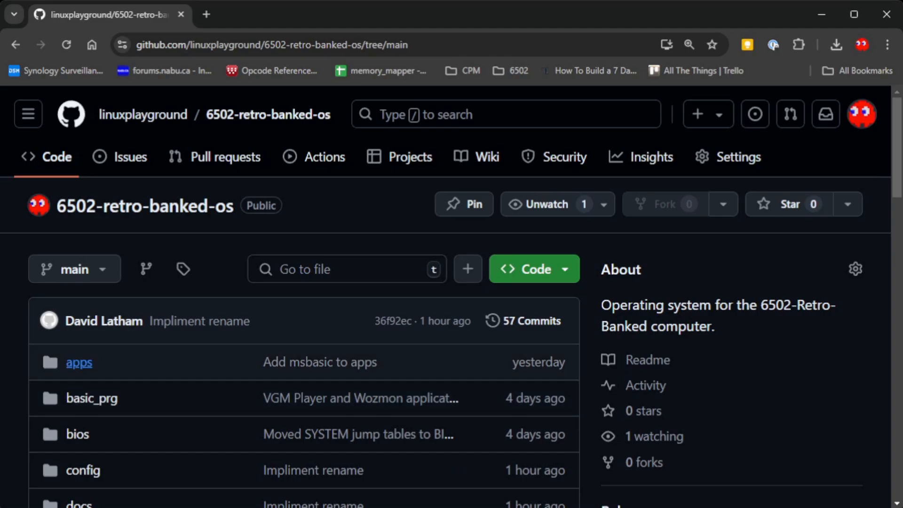
{"action": "left_click", "coordinate": [79, 361]}
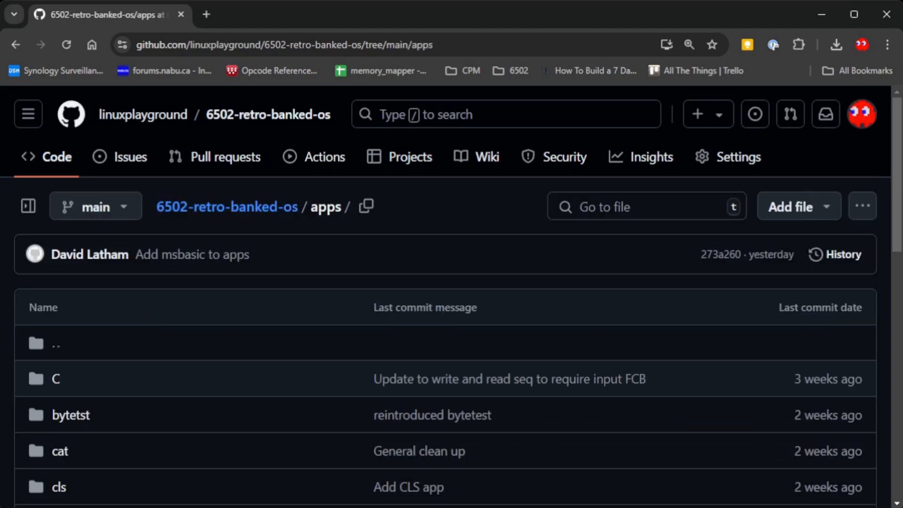
{"action": "scroll", "scroll_direction": "down", "scroll_amount": 3}
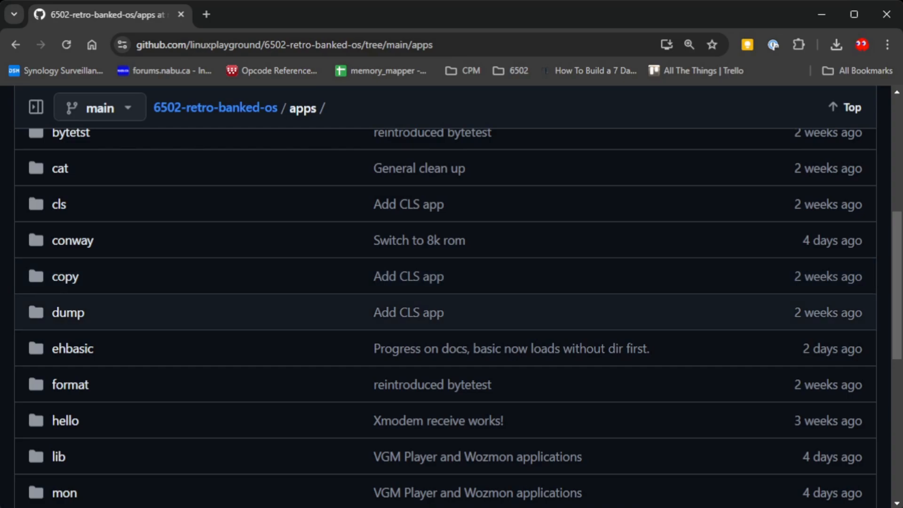
{"action": "scroll", "scroll_direction": "up", "scroll_amount": 3}
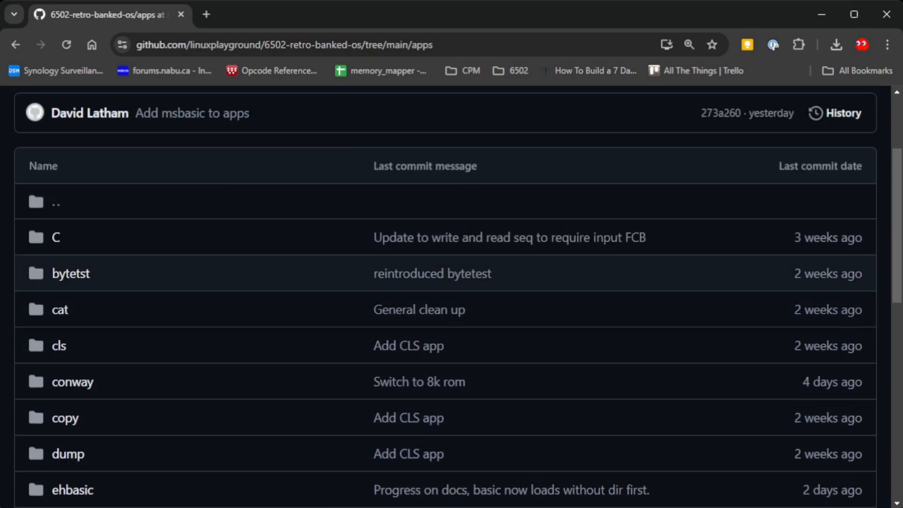
{"action": "scroll", "scroll_direction": "down", "scroll_amount": 3}
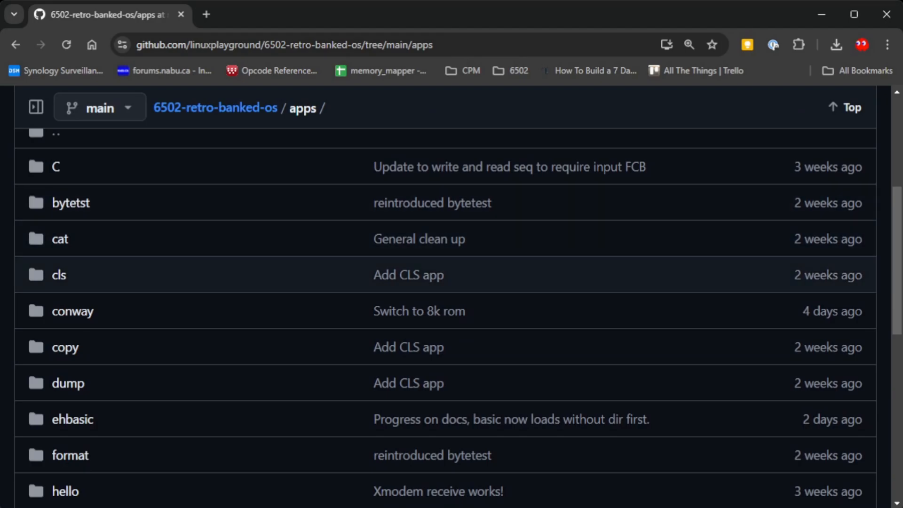
{"action": "scroll", "scroll_direction": "down", "scroll_amount": 3}
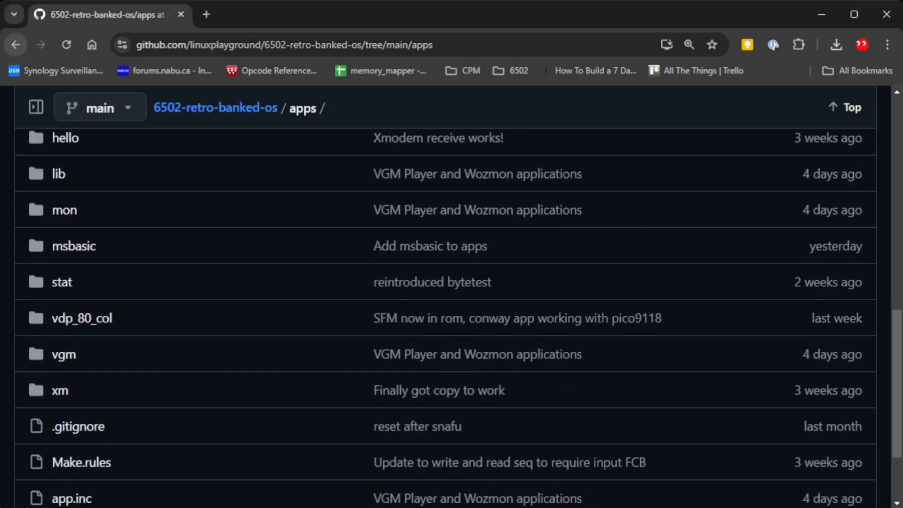
{"action": "left_click", "coordinate": [216, 108]}
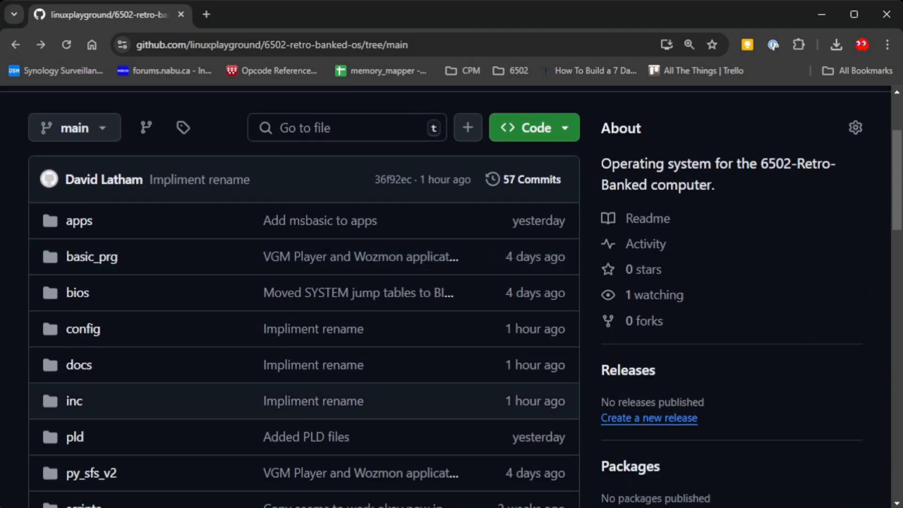
{"action": "left_click", "coordinate": [77, 292]}
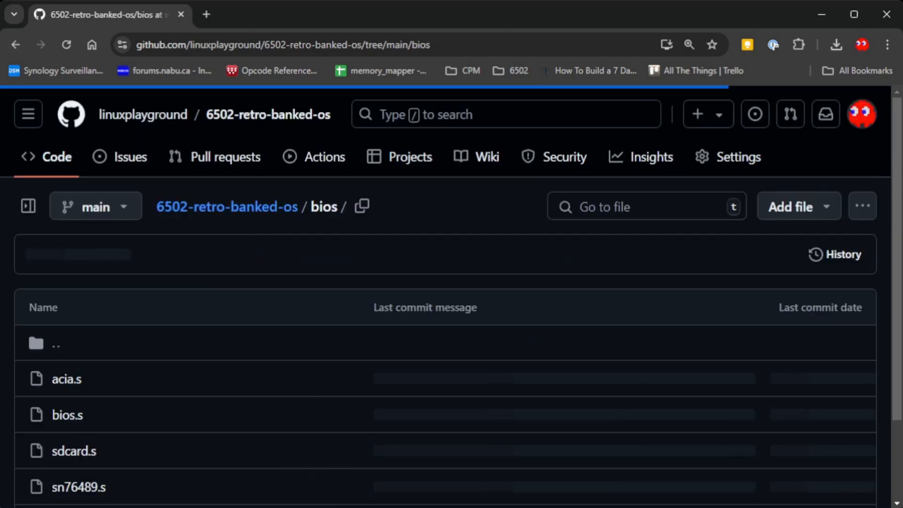
{"action": "scroll", "scroll_direction": "down", "scroll_amount": 3}
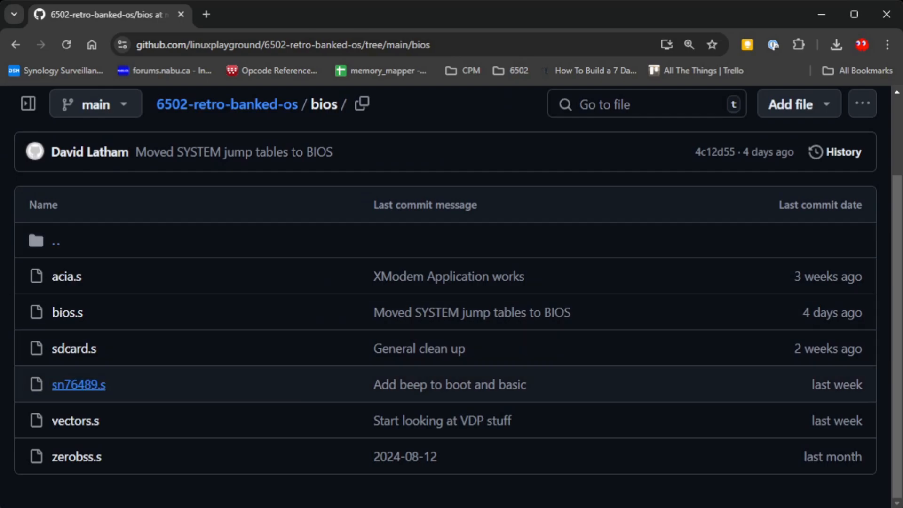
{"action": "mouse_move", "coordinate": [66, 276]}
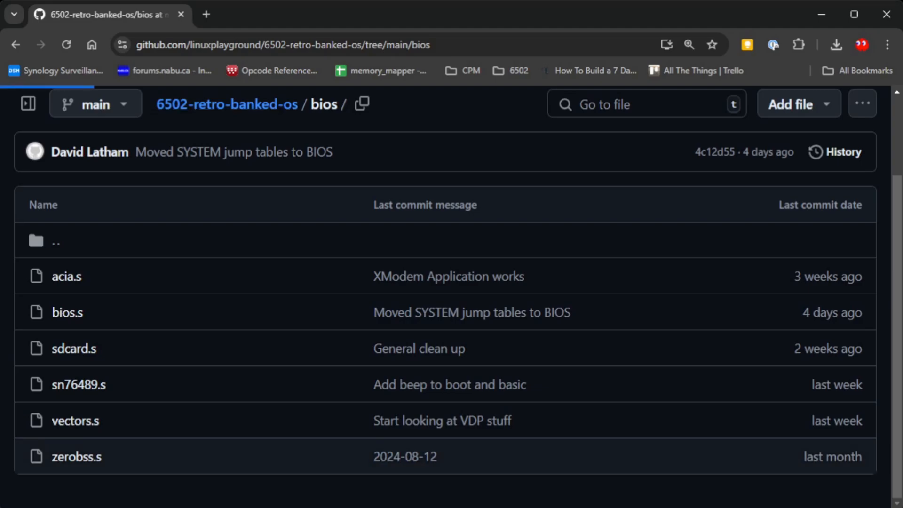
{"action": "left_click", "coordinate": [227, 104]}
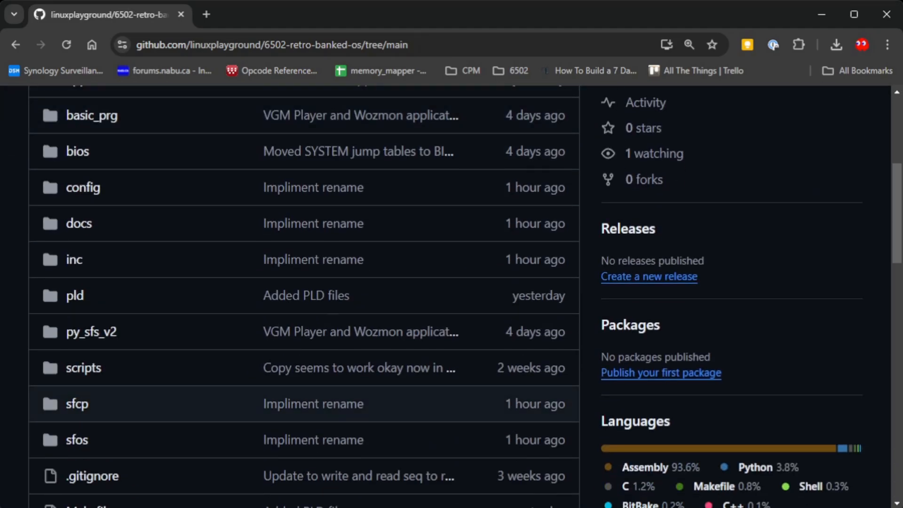
Open 6502-RETRO-BANK-3-MORE-RAM.PLD in the pld folder and scroll through its pin definitions
{"action": "left_click", "coordinate": [74, 296]}
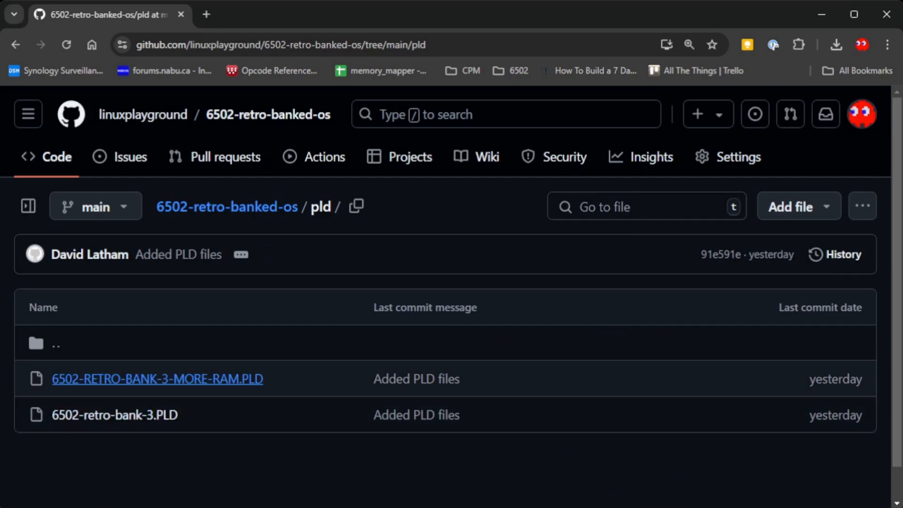
{"action": "left_click", "coordinate": [157, 378]}
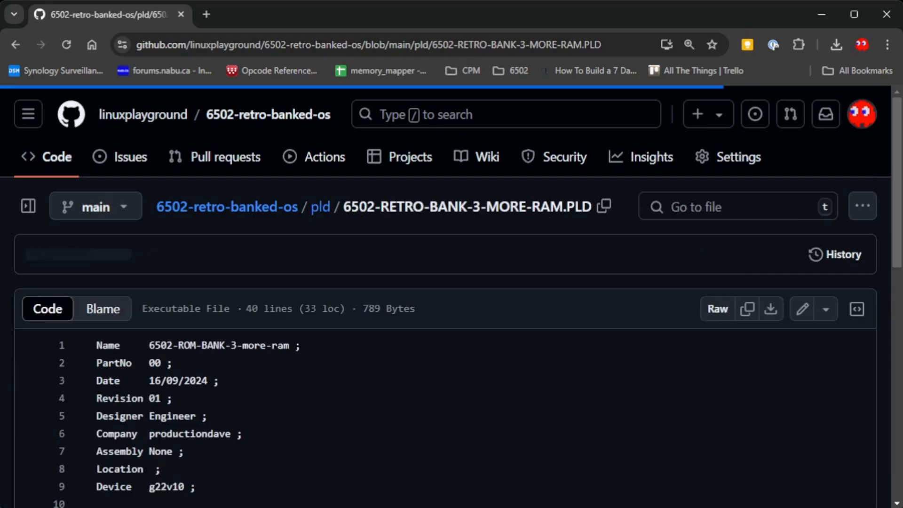
{"action": "scroll", "scroll_direction": "down", "scroll_amount": 3}
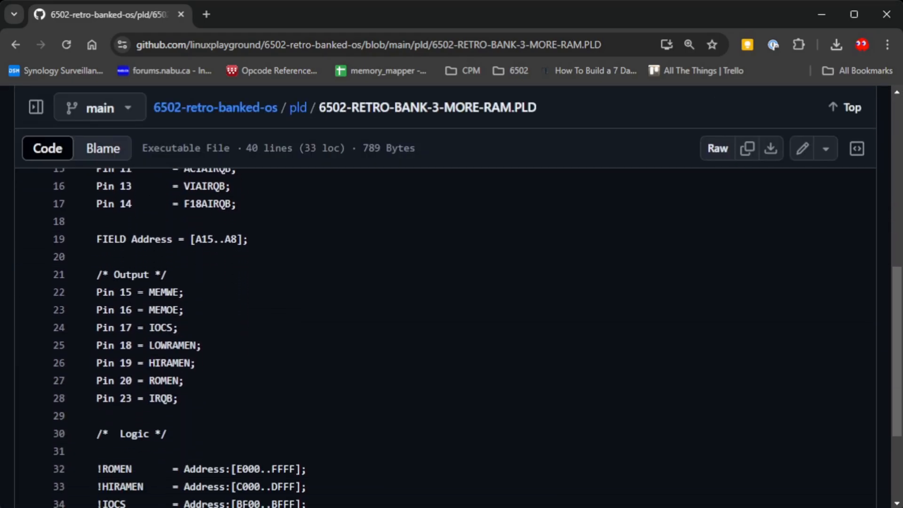
{"action": "scroll", "scroll_direction": "down", "scroll_amount": 3}
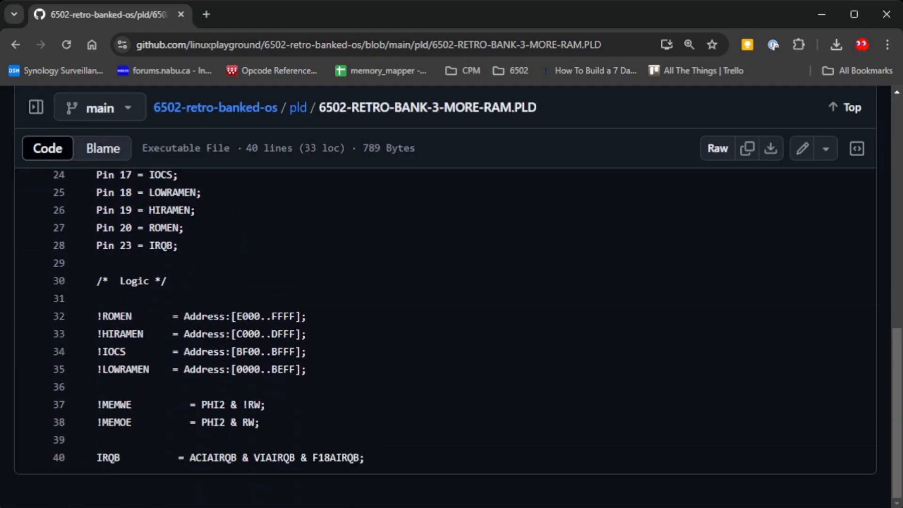
Highlight the IRQB logic equation on line 40, then return to the repository root
{"action": "left_click", "coordinate": [98, 386]}
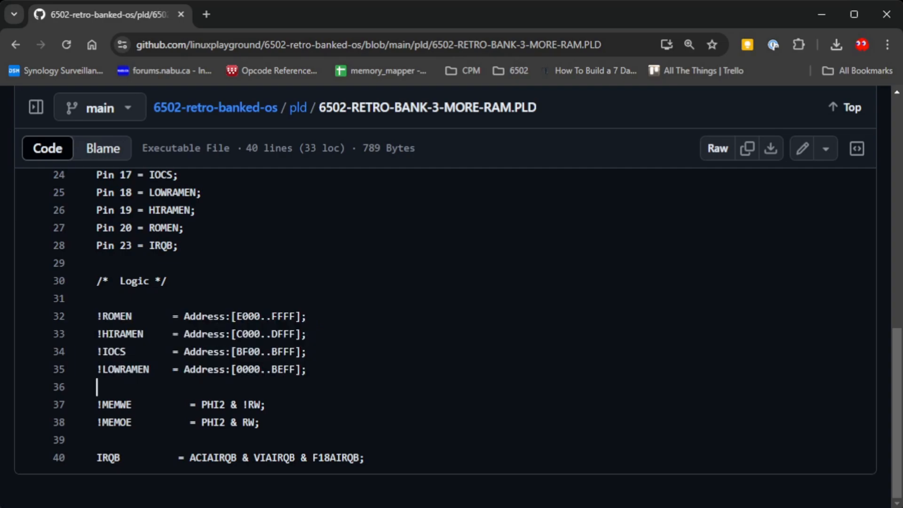
{"action": "left_click_drag", "start_coordinate": [98, 351], "coordinate": [308, 369]}
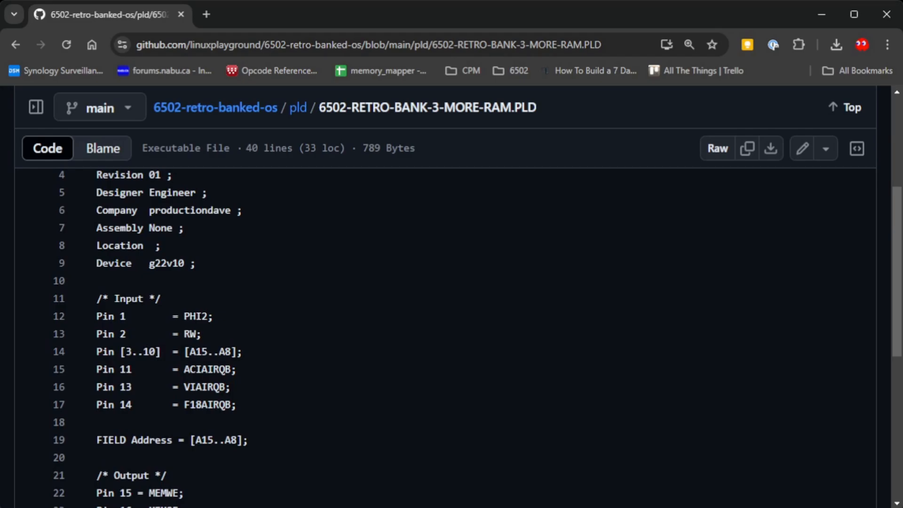
{"action": "scroll", "scroll_direction": "down", "scroll_amount": 3}
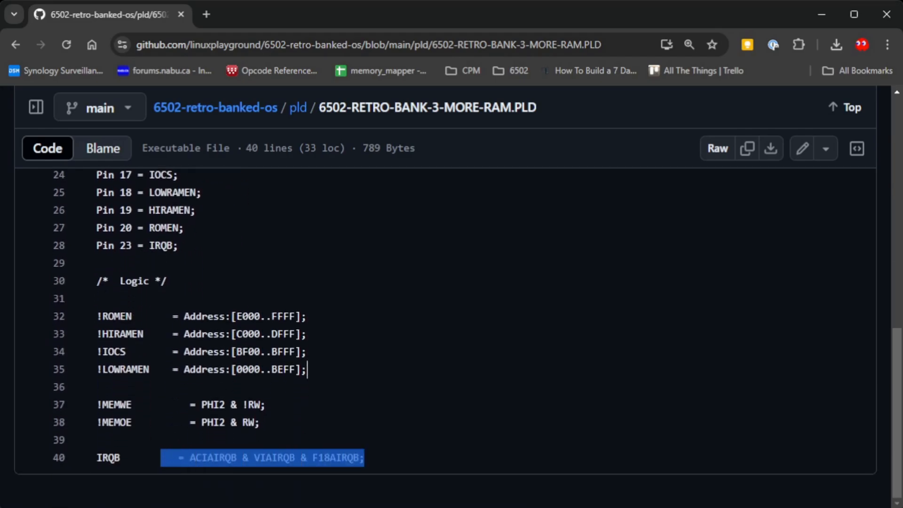
{"action": "double_click", "coordinate": [213, 458]}
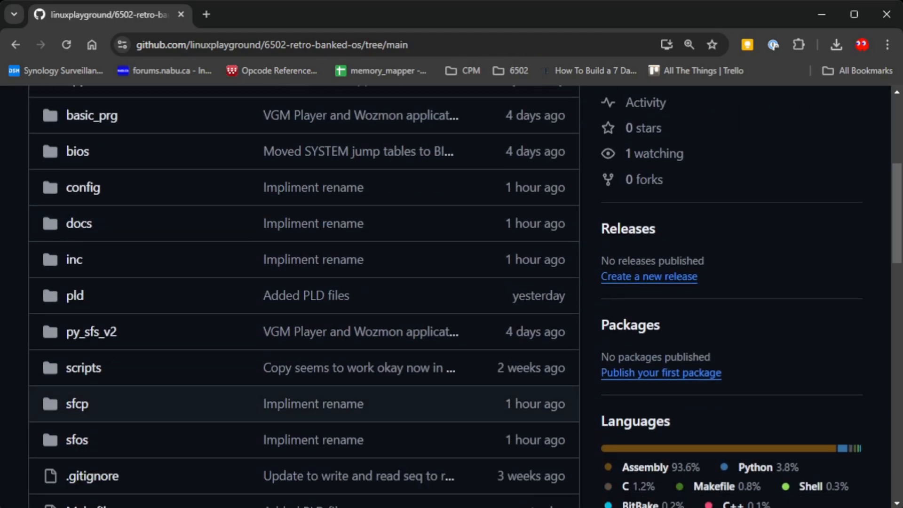
Open sfos.s from the sfos folder, scroll its assembly, then return to the folder listing
{"action": "scroll", "scroll_direction": "down", "scroll_amount": 3}
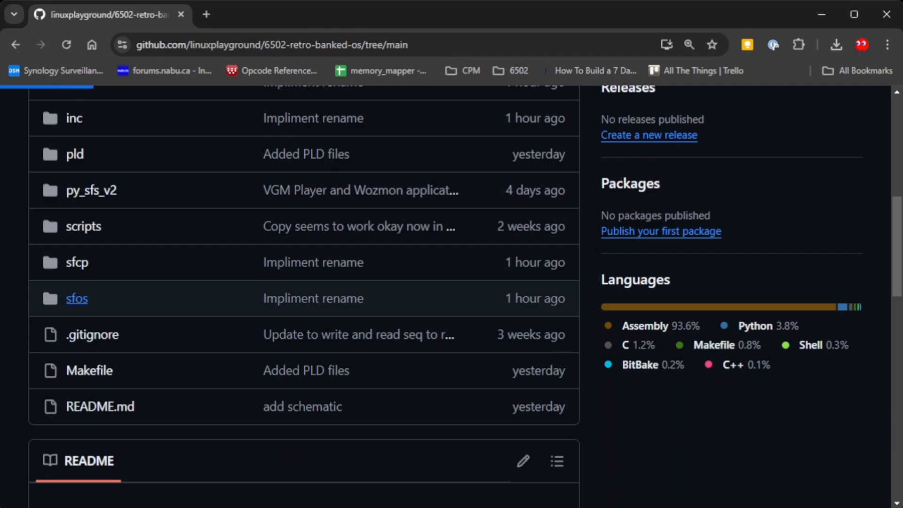
{"action": "left_click", "coordinate": [76, 298]}
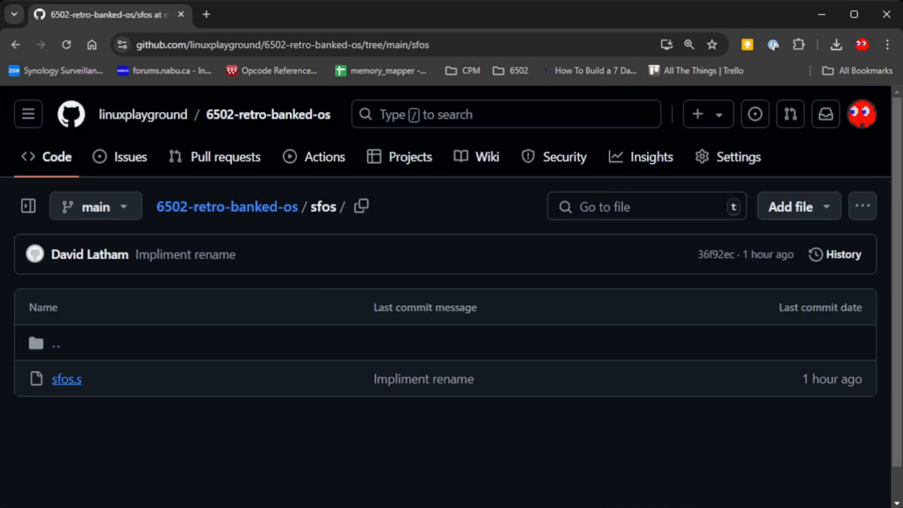
{"action": "left_click", "coordinate": [66, 379]}
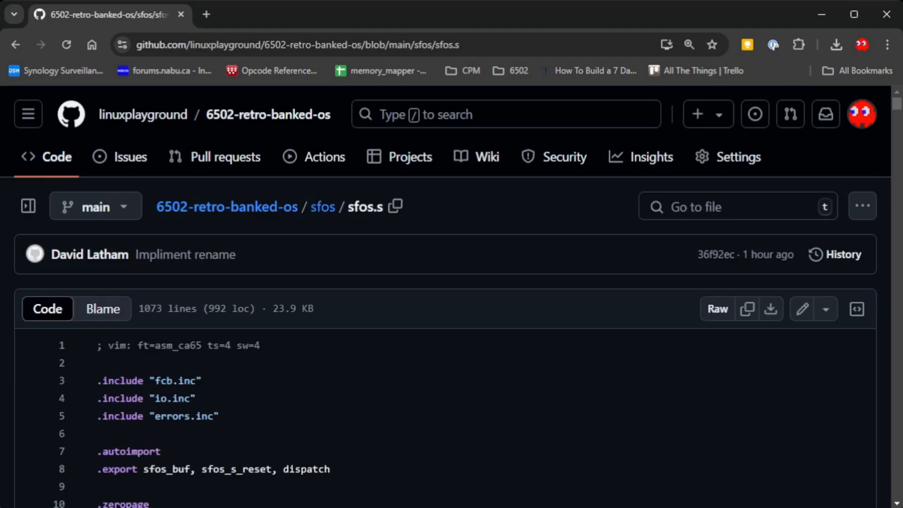
{"action": "scroll", "scroll_direction": "down", "scroll_amount": 3}
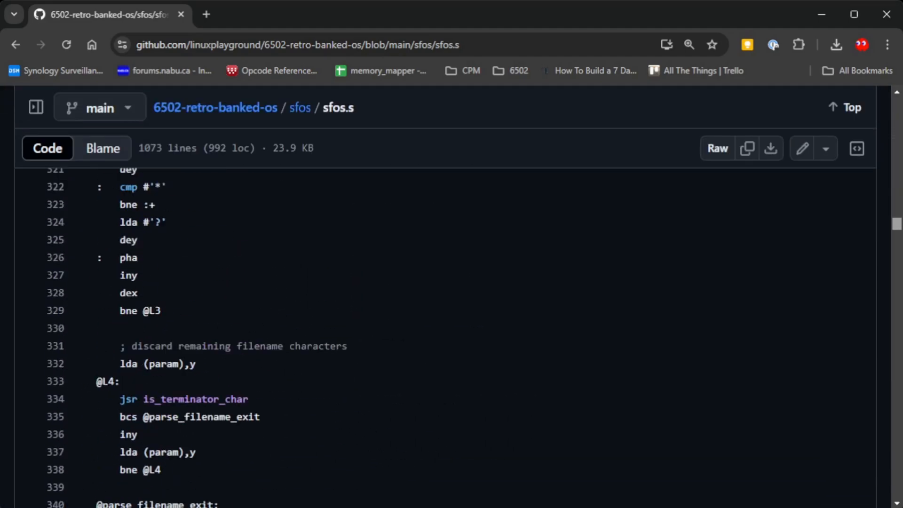
{"action": "scroll", "scroll_direction": "down", "scroll_amount": 3}
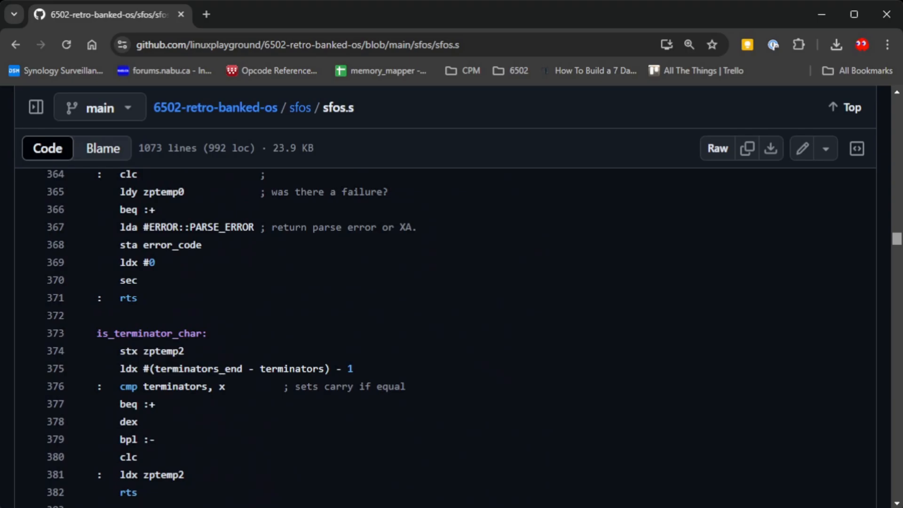
{"action": "scroll", "scroll_direction": "up", "scroll_amount": 3}
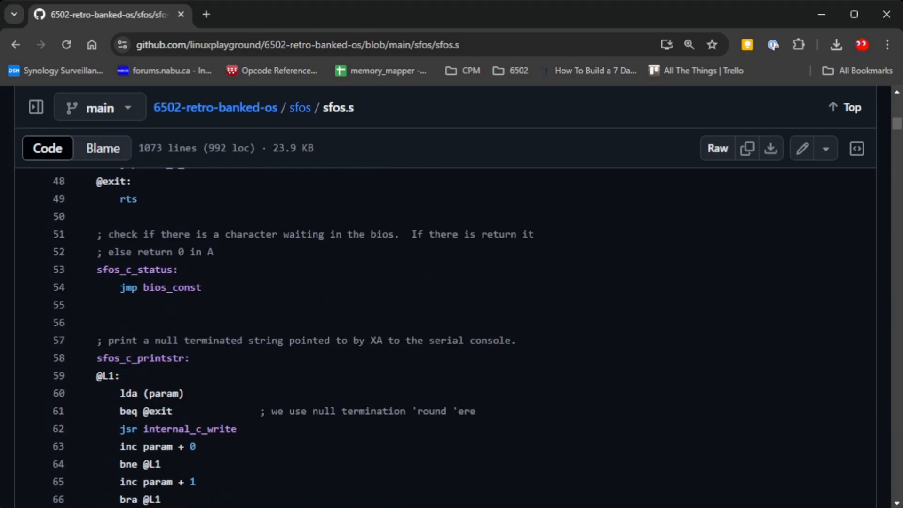
{"action": "left_click", "coordinate": [299, 107]}
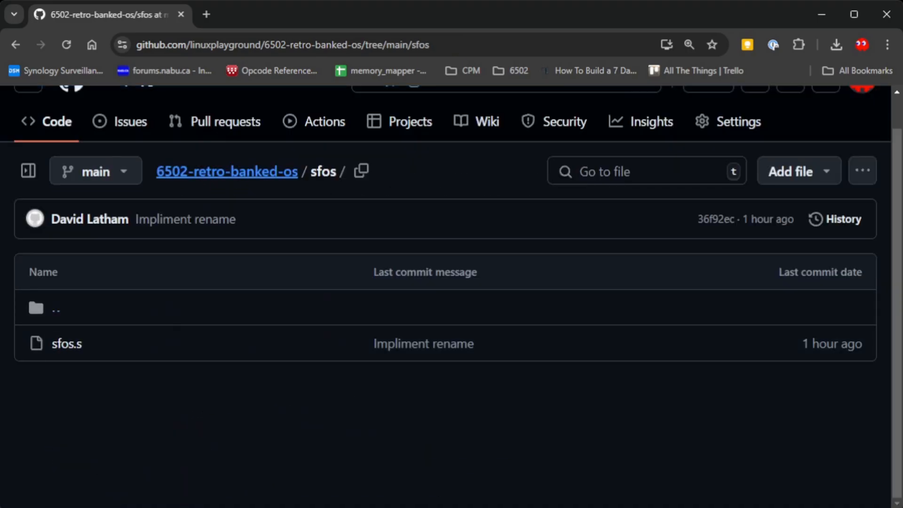
Go back to the repository root and open sfcp.s inside the sfcp folder
{"action": "left_click", "coordinate": [226, 171]}
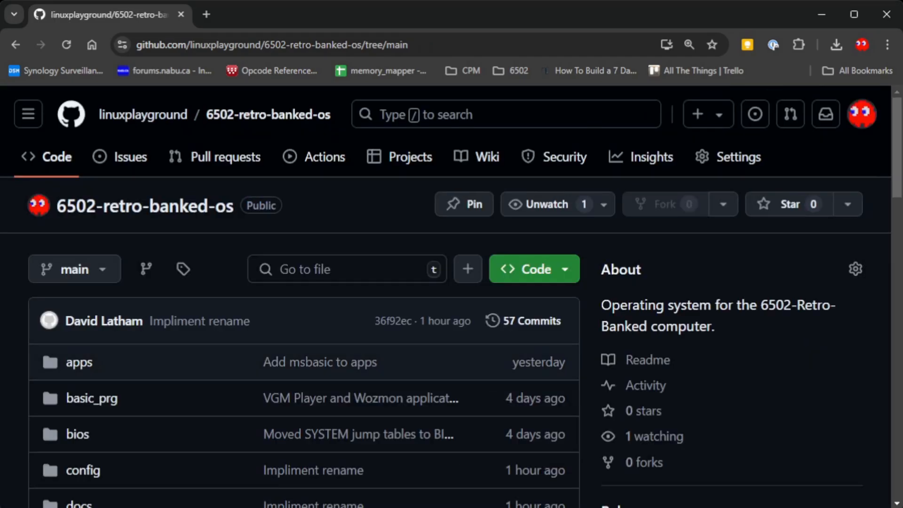
{"action": "scroll", "scroll_direction": "down", "scroll_amount": 3}
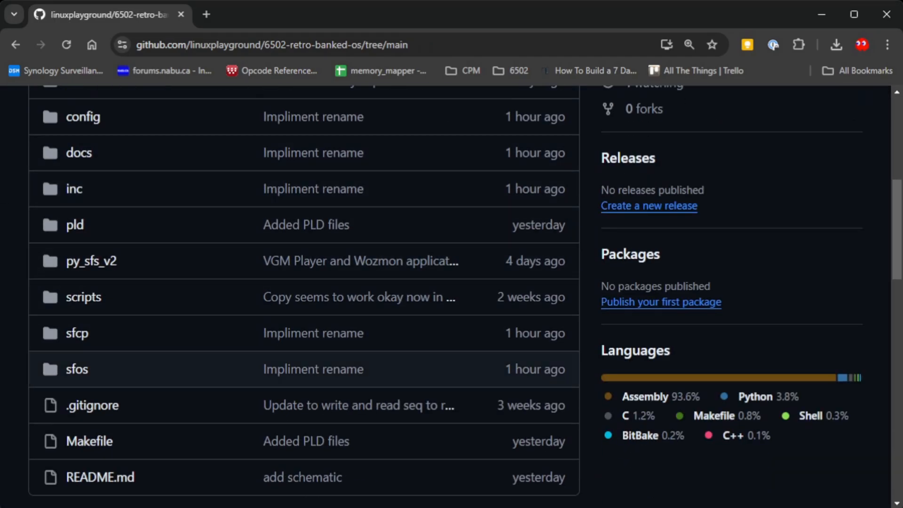
{"action": "left_click", "coordinate": [77, 333]}
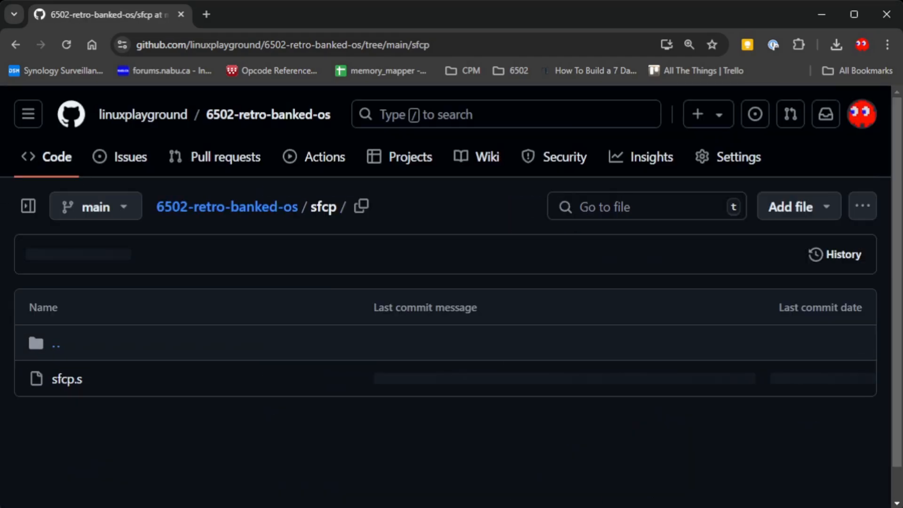
{"action": "left_click", "coordinate": [66, 379]}
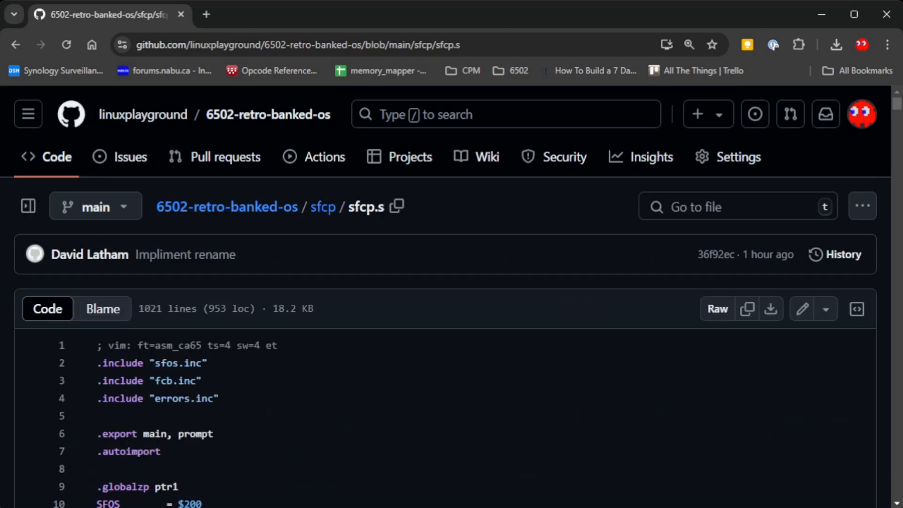
Scroll sfcp.s through the main and prompt routines to the command-line parameter parsing
{"action": "scroll", "scroll_direction": "down", "scroll_amount": 3}
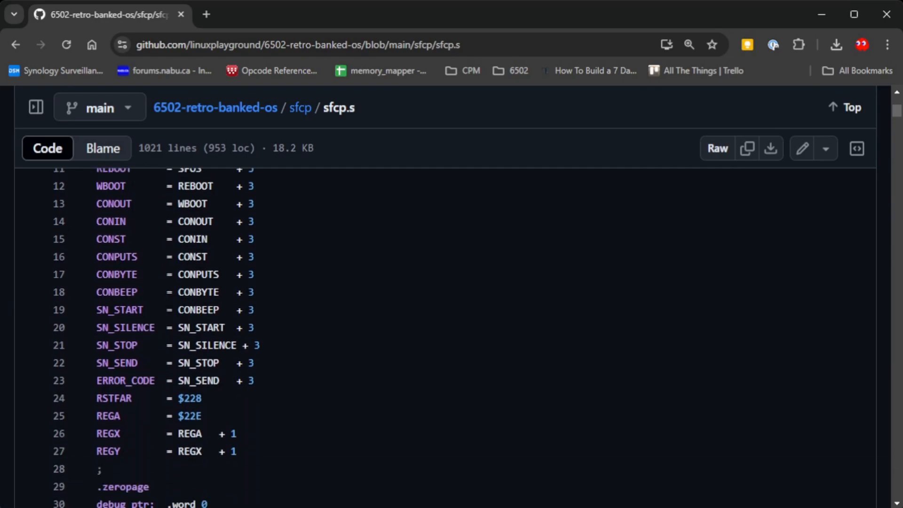
{"action": "scroll", "scroll_direction": "down", "scroll_amount": 3}
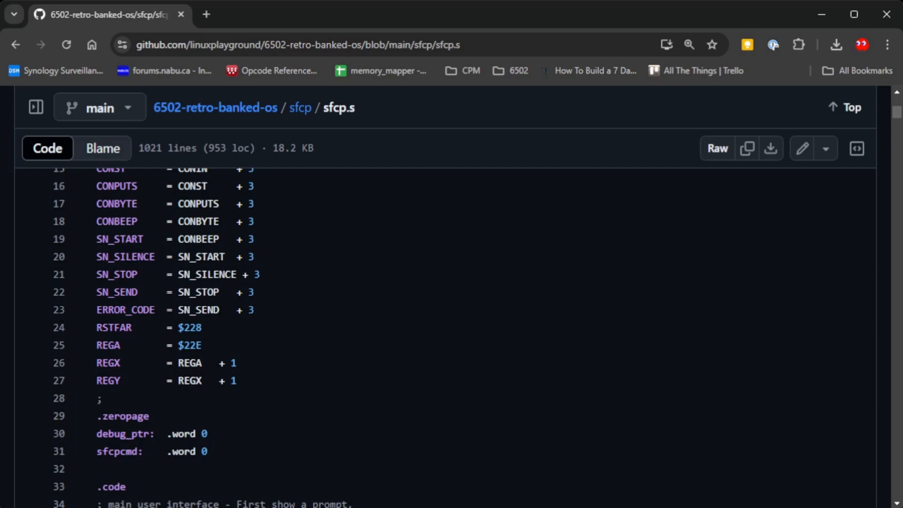
{"action": "scroll", "scroll_direction": "down", "scroll_amount": 3}
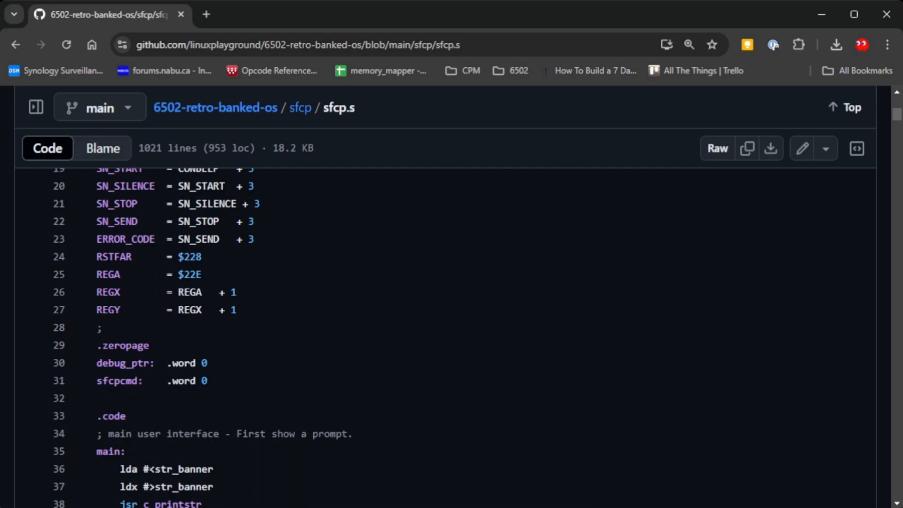
{"action": "scroll", "scroll_direction": "down", "scroll_amount": 3}
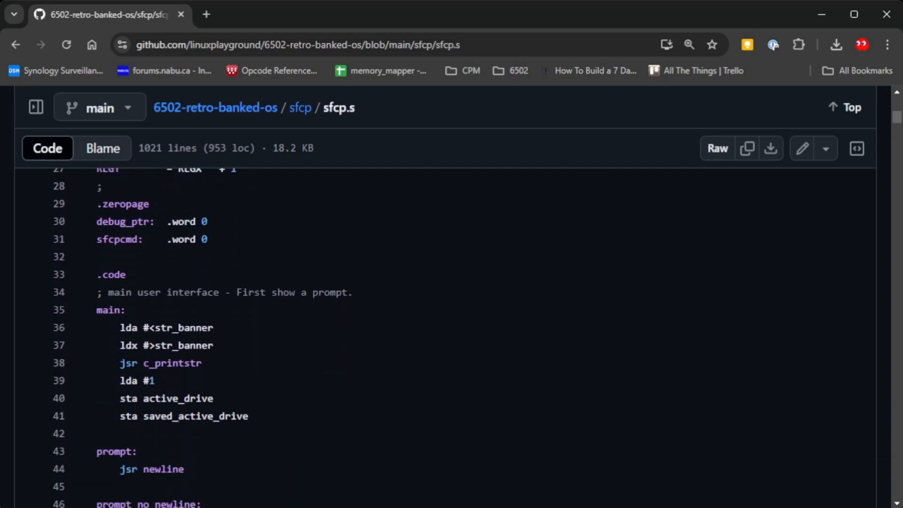
{"action": "scroll", "scroll_direction": "down", "scroll_amount": 3}
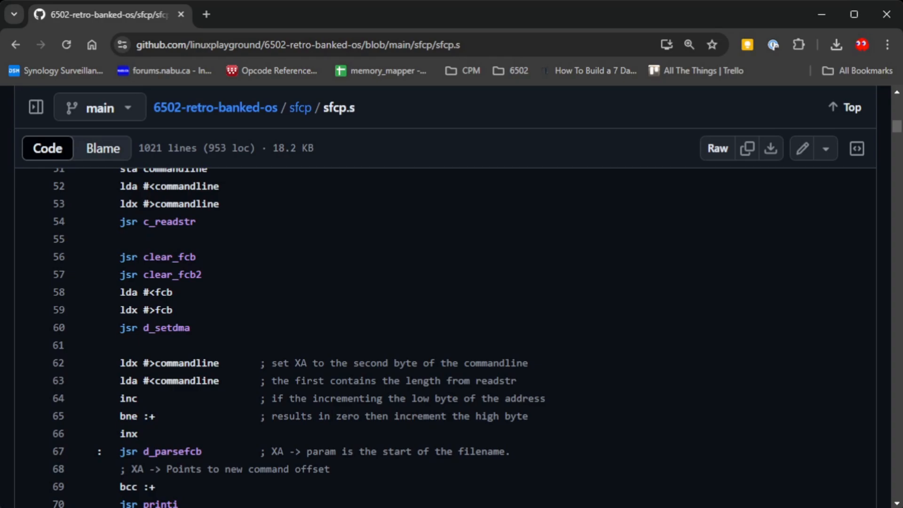
{"action": "scroll", "scroll_direction": "down", "scroll_amount": 3}
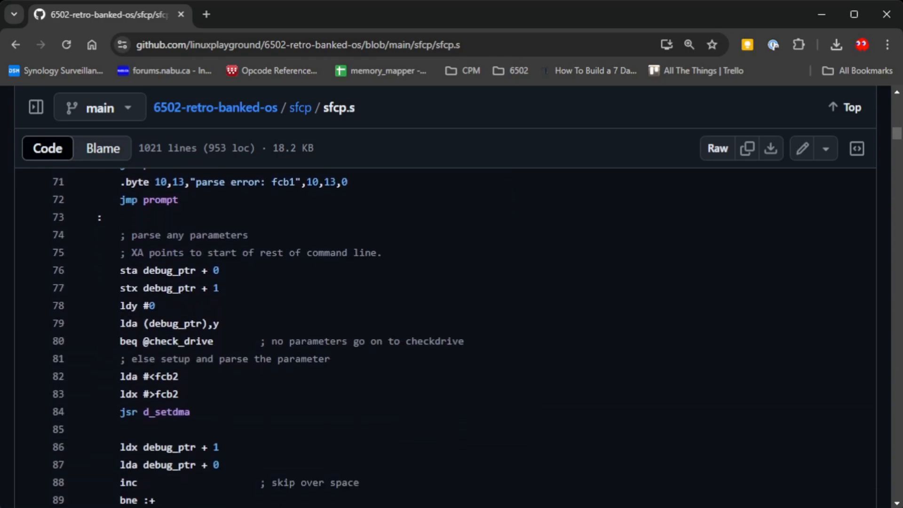
{"action": "scroll", "scroll_direction": "down", "scroll_amount": 3}
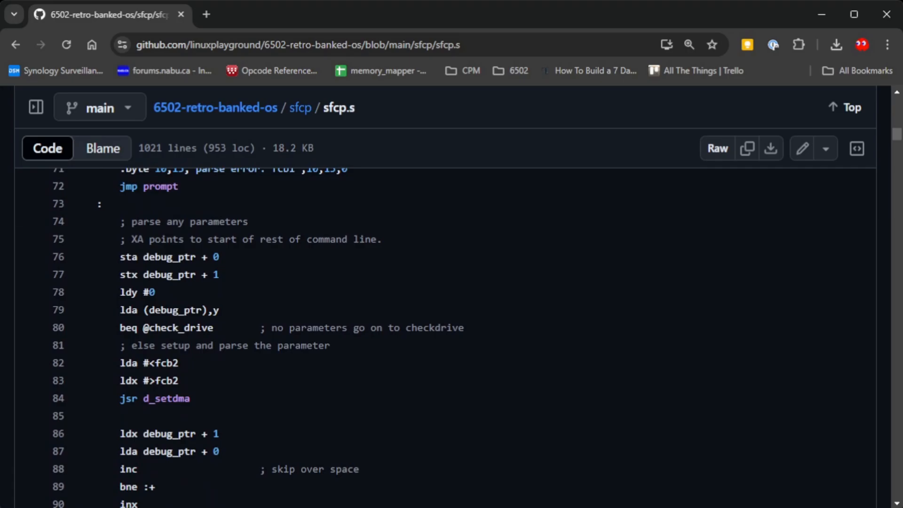
{"action": "scroll", "scroll_direction": "up", "scroll_amount": 3}
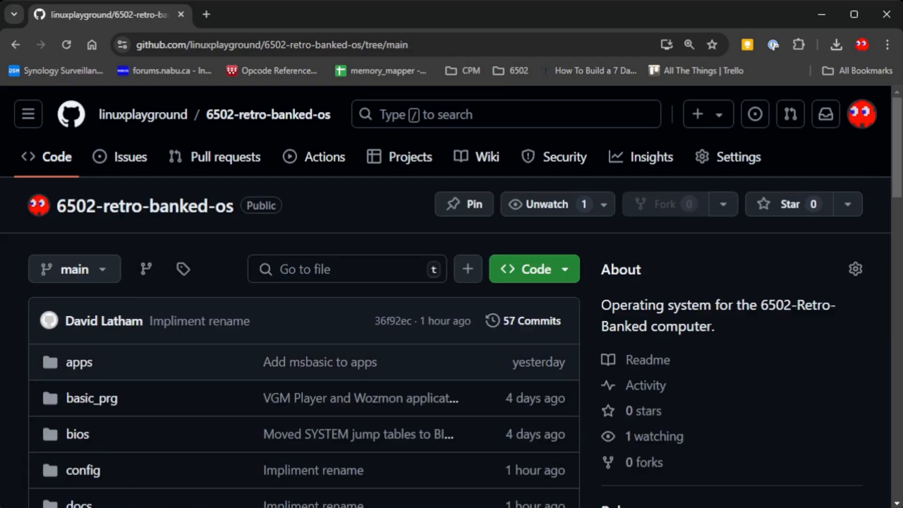
Scroll the repository main page past the folders to the README and languages breakdown
{"action": "scroll", "scroll_direction": "down", "scroll_amount": 3}
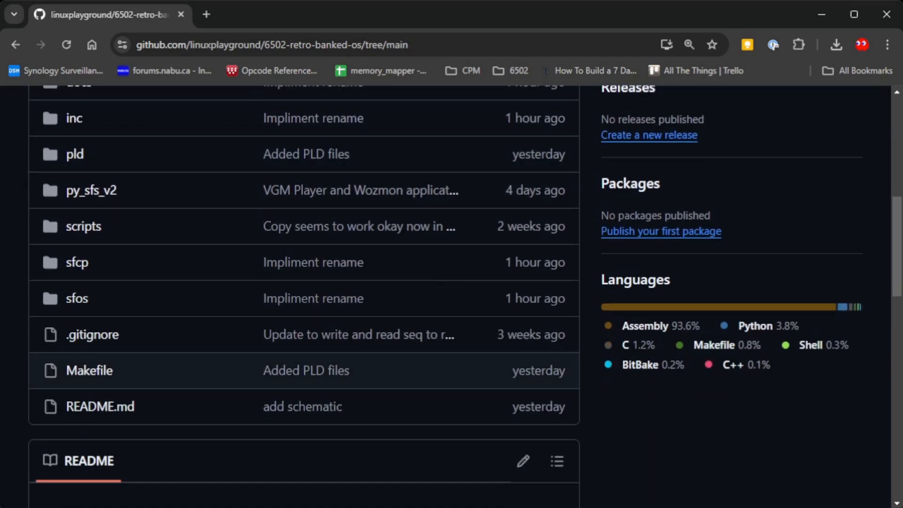